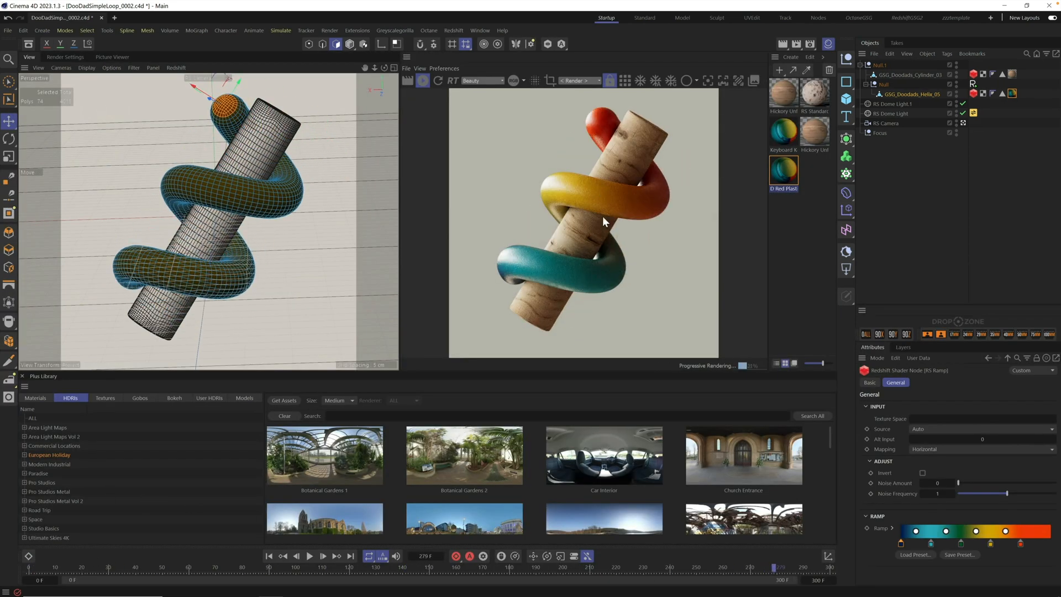
Step: Browse the Plus Library's Materials category instead of HDRIs
click(35, 397)
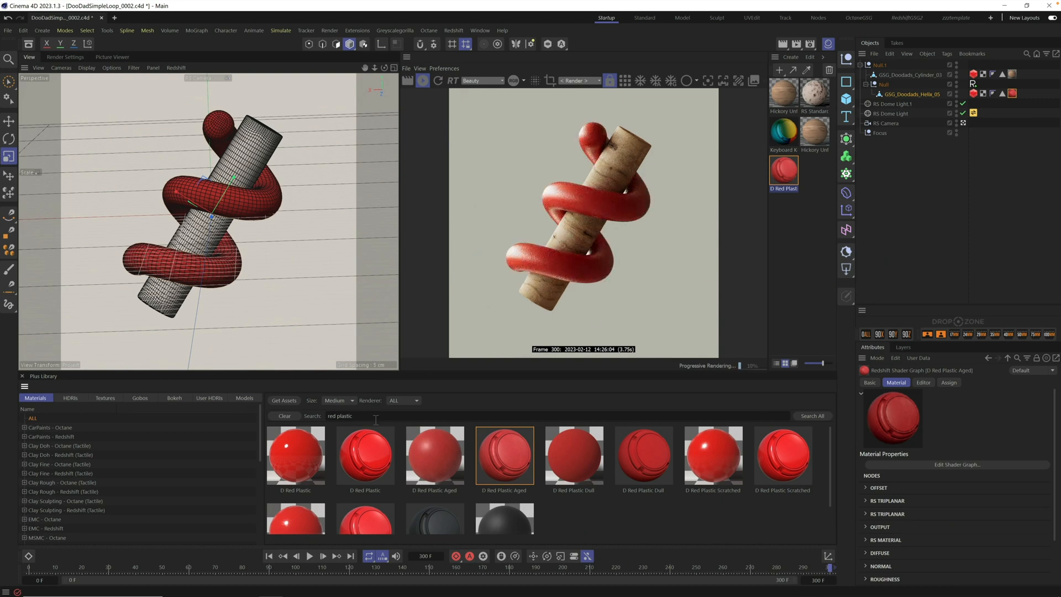
mouse_move(675, 227)
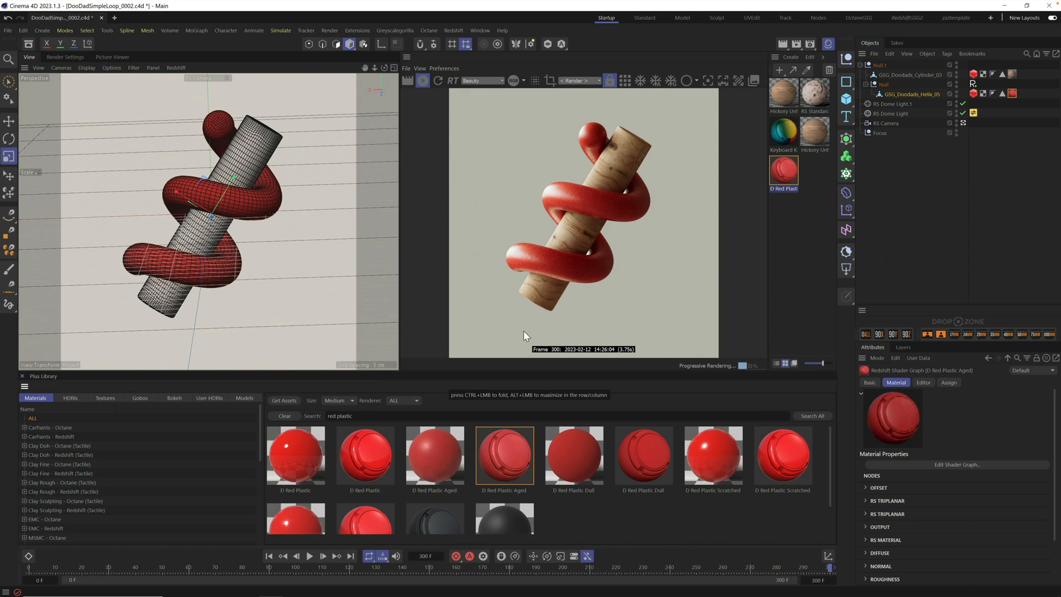
mouse_move(562, 211)
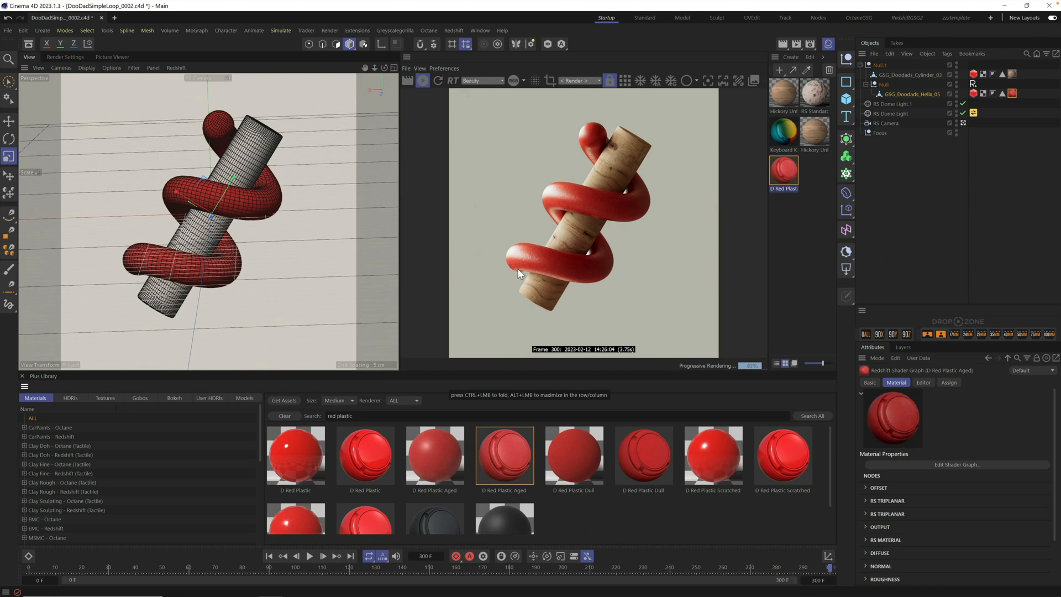
mouse_move(599, 142)
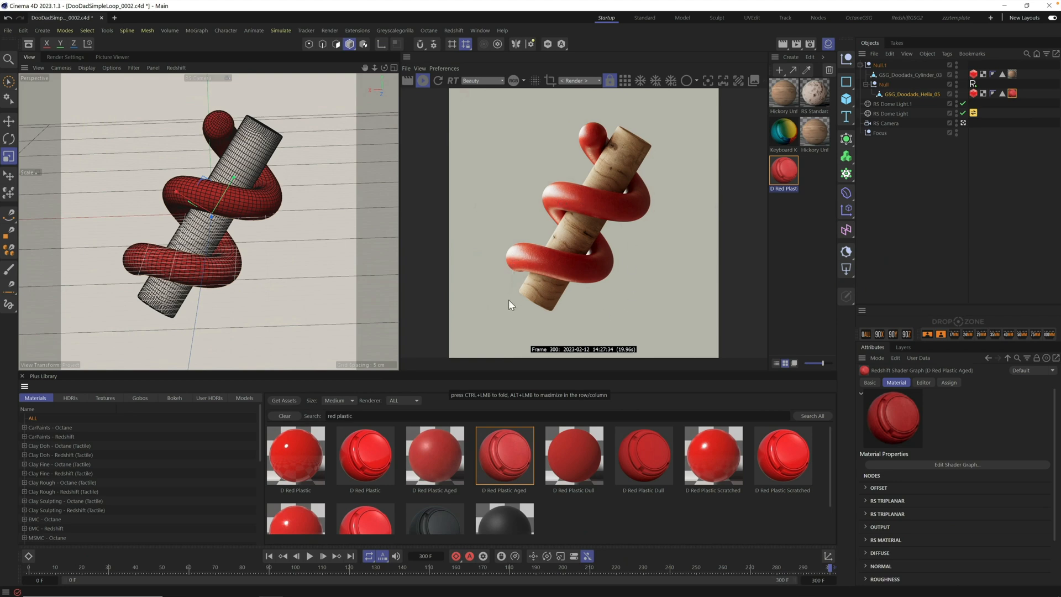
mouse_move(526, 306)
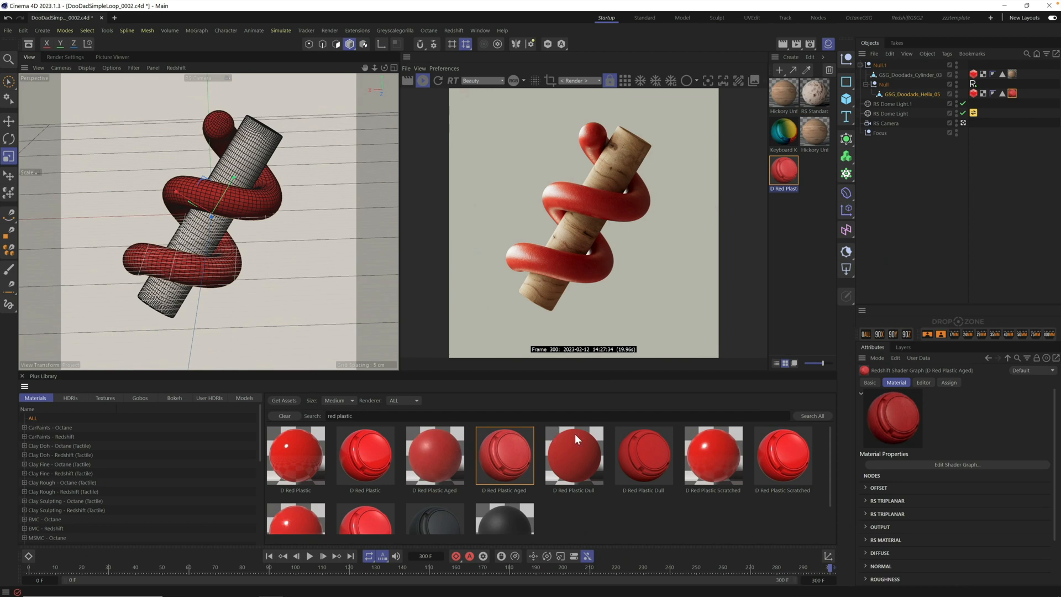
mouse_move(445, 479)
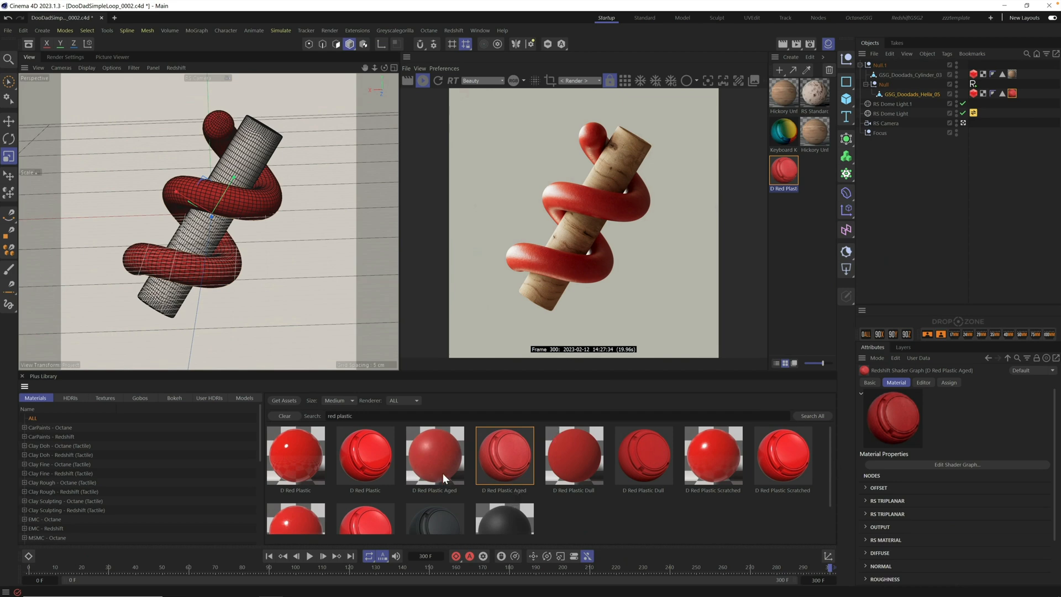
mouse_move(115, 507)
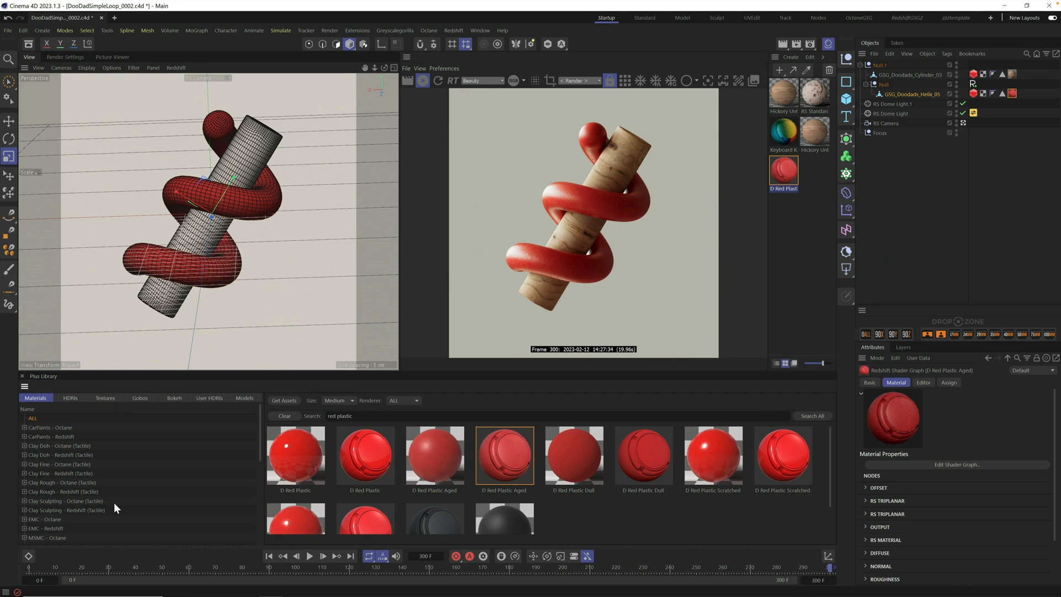
mouse_move(785, 177)
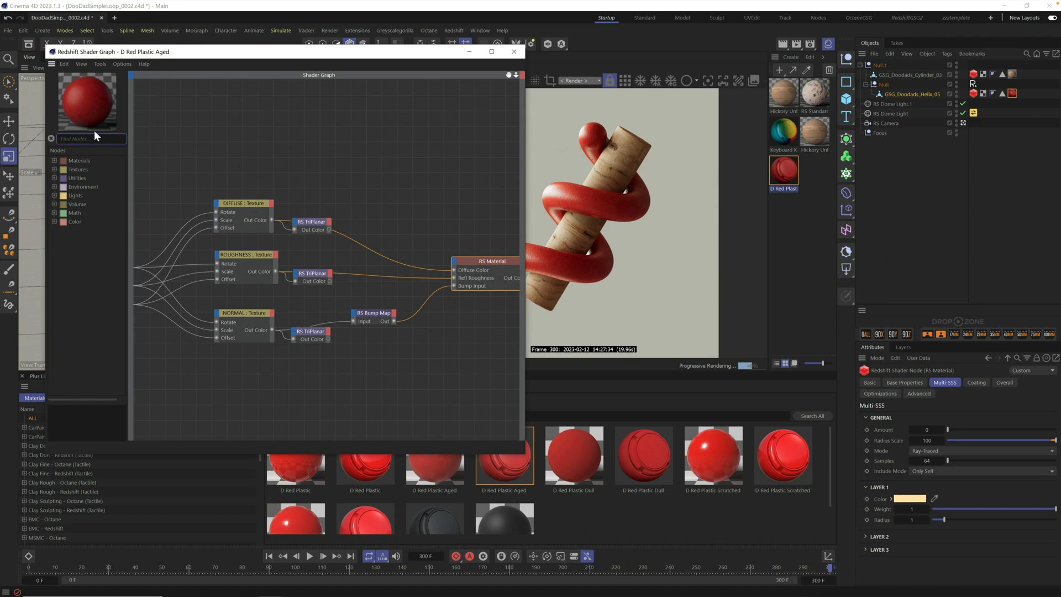
Step: Search the node list for 'ramp' and inspect the DIFFUSE texture node's settings
text(ramp)
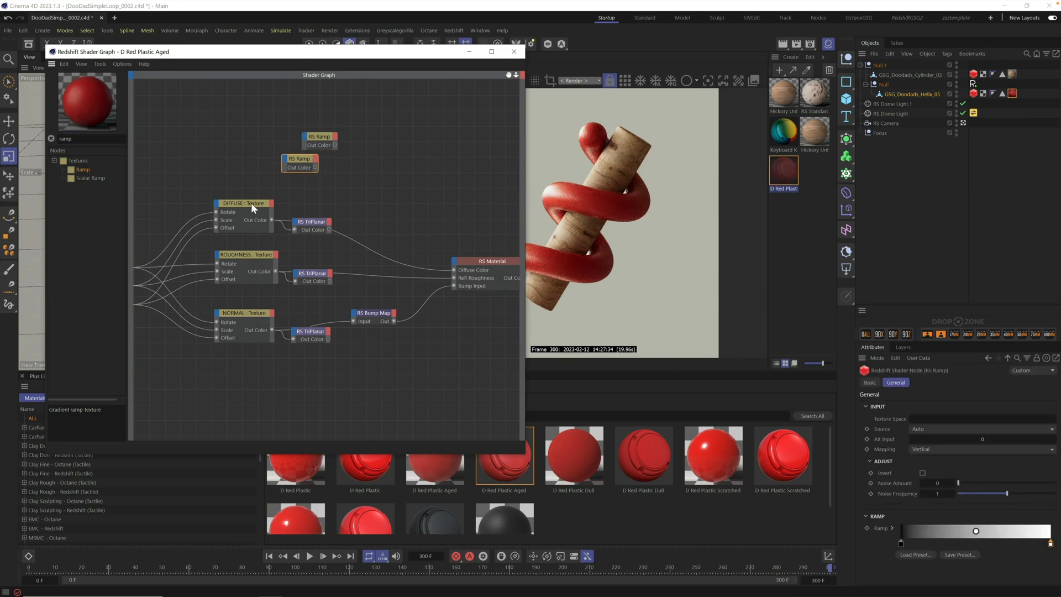
click(243, 204)
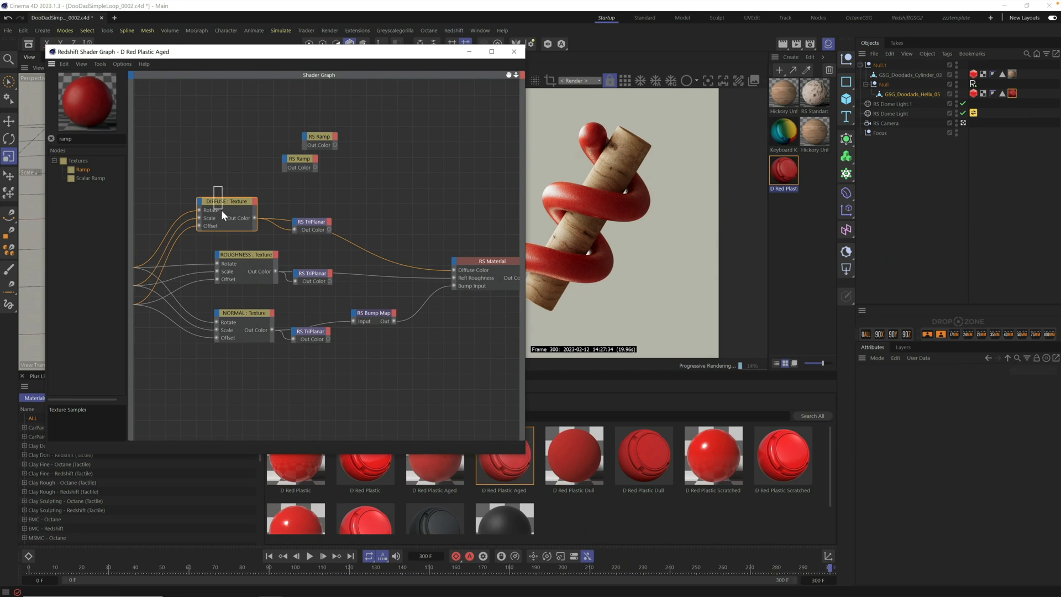
click(226, 201)
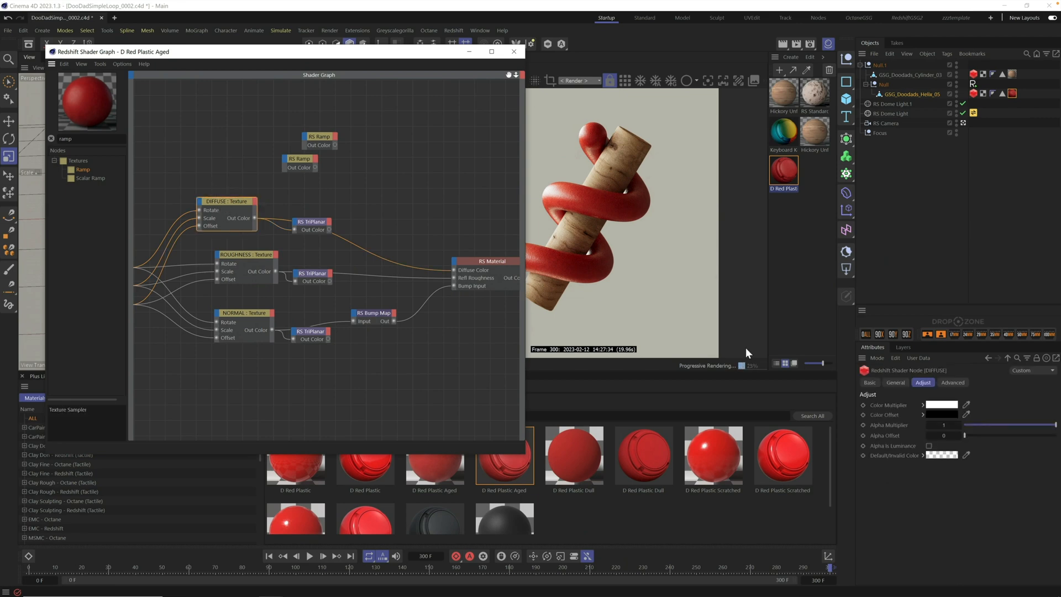
click(895, 382)
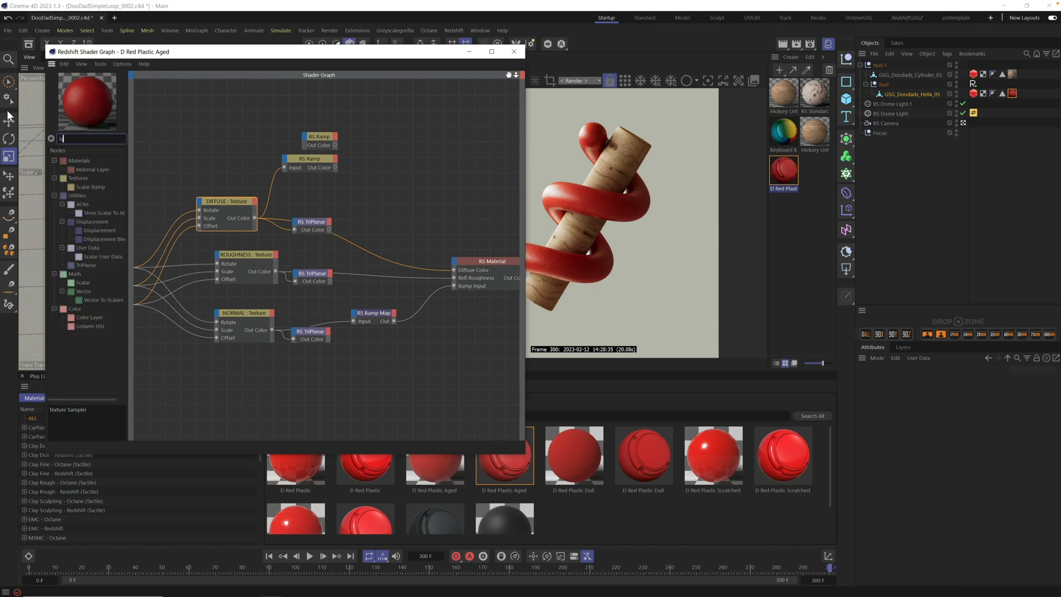
Step: Search nodes for 'layer' and wire the Color Layer output into the RS Material diffuse colour
text(layer)
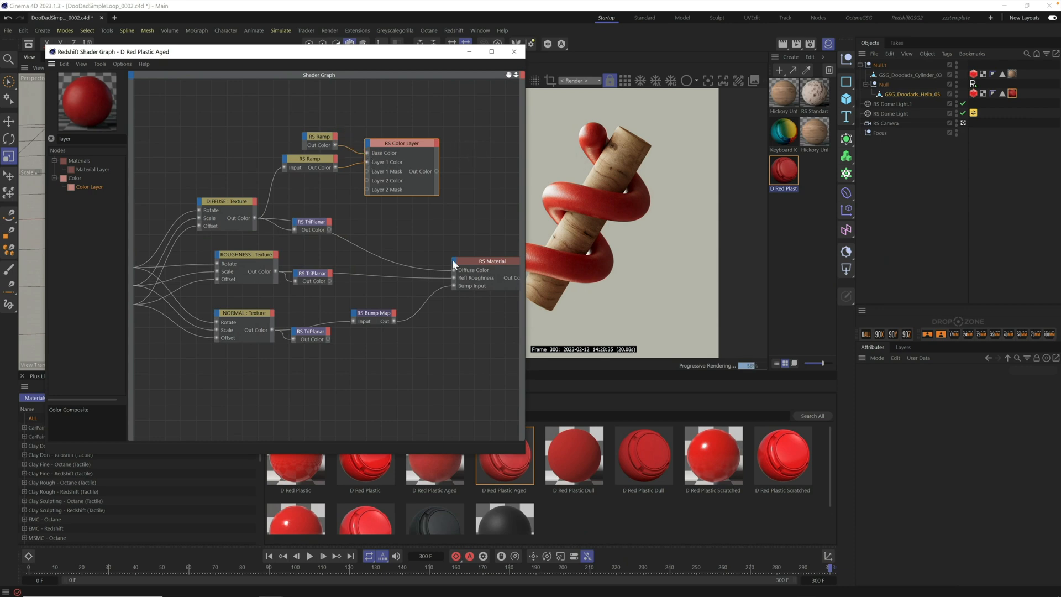
mouse_move(436, 179)
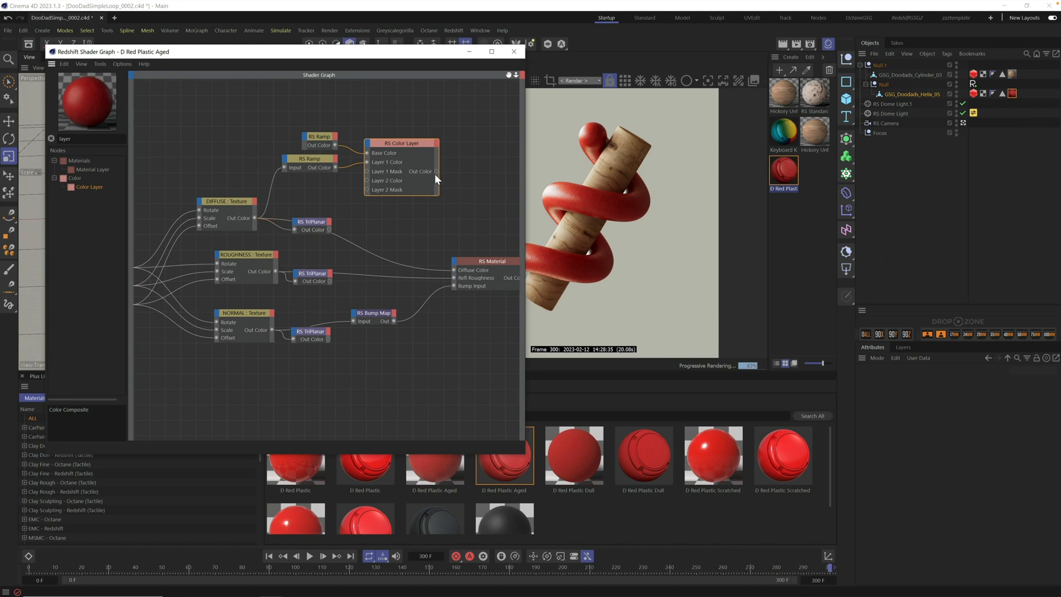
drag(437, 171, 452, 270)
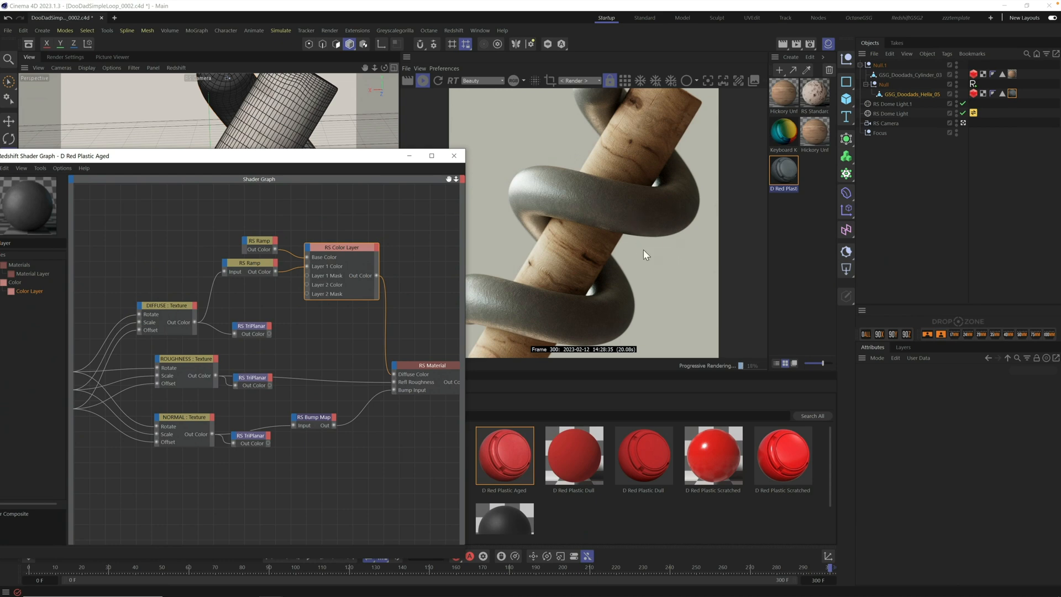
mouse_move(608, 203)
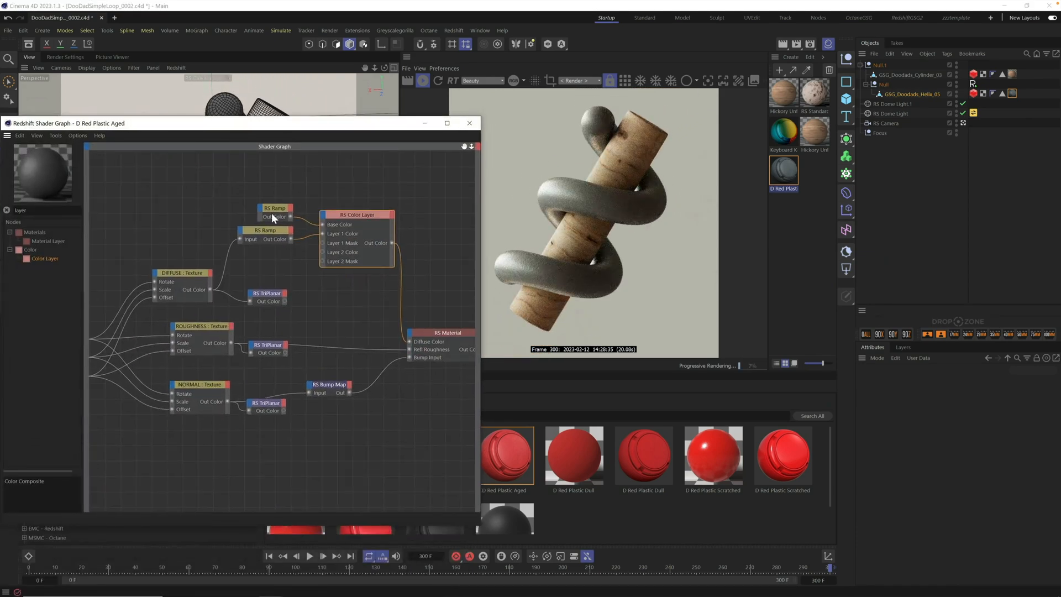
Step: Set the Color Layer's Layer 1 blend mode to Overlay
click(274, 208)
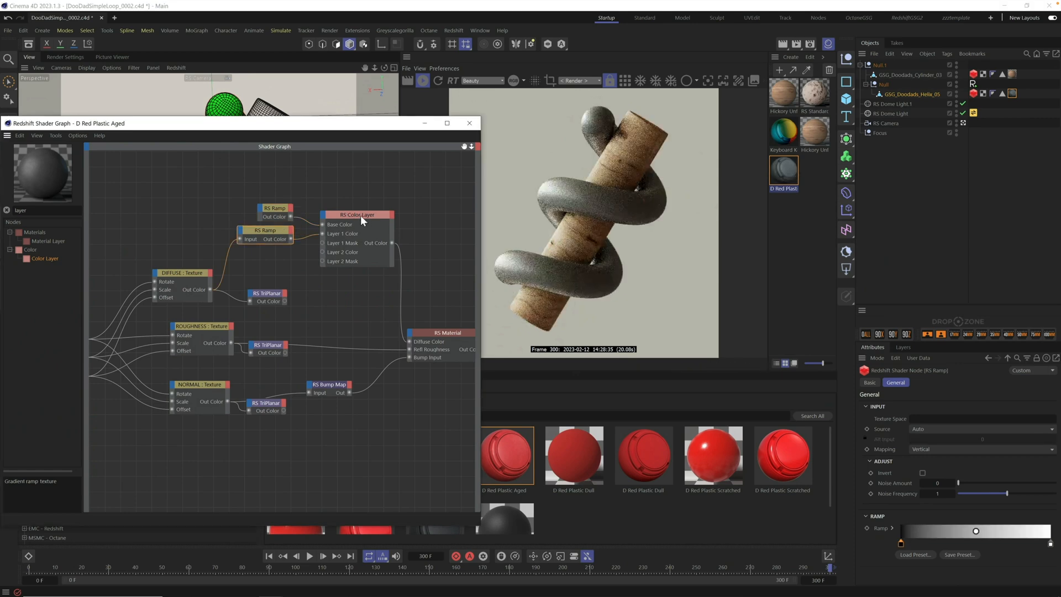
click(356, 215)
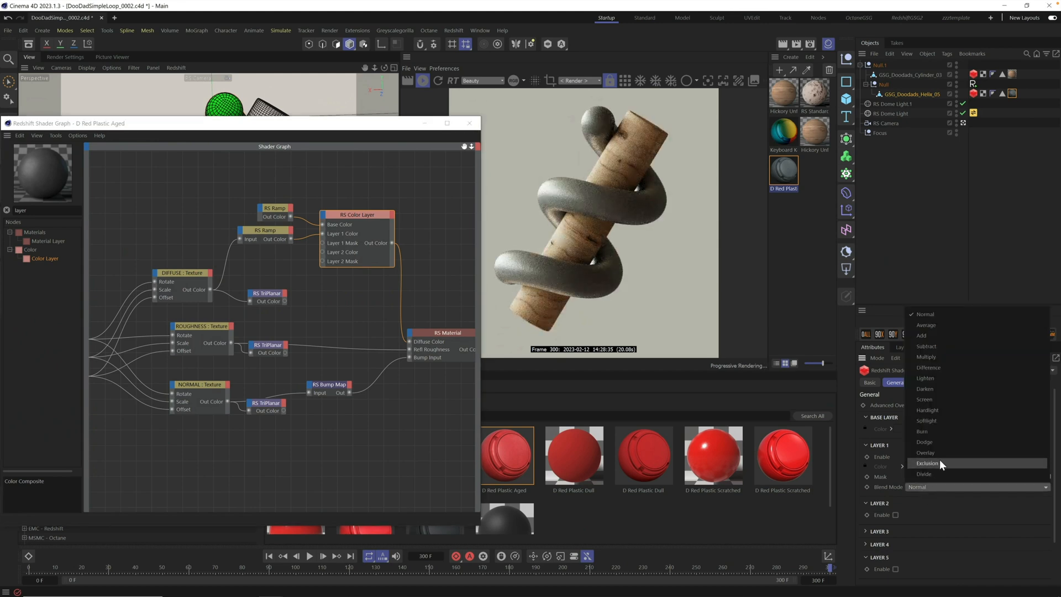
click(924, 453)
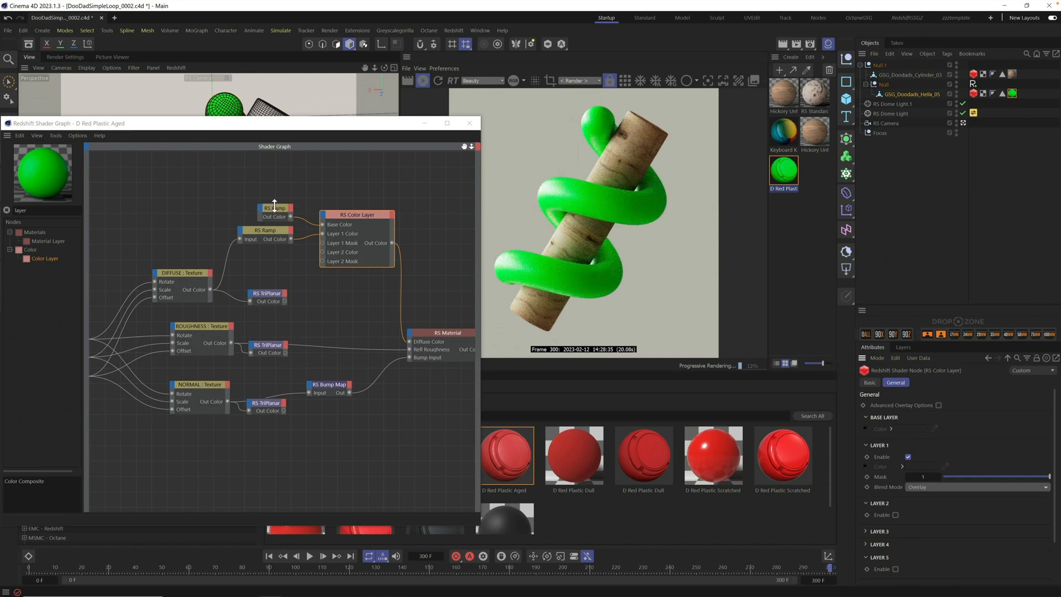
Step: Recolour the upper RS Ramp's gradient knot dark blue and confirm
click(275, 208)
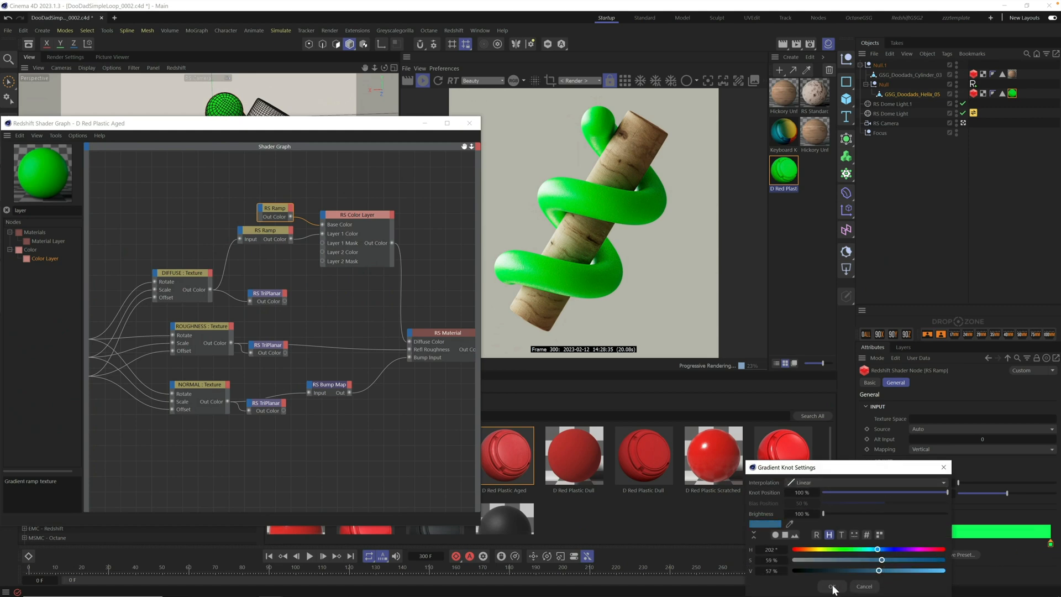
click(831, 586)
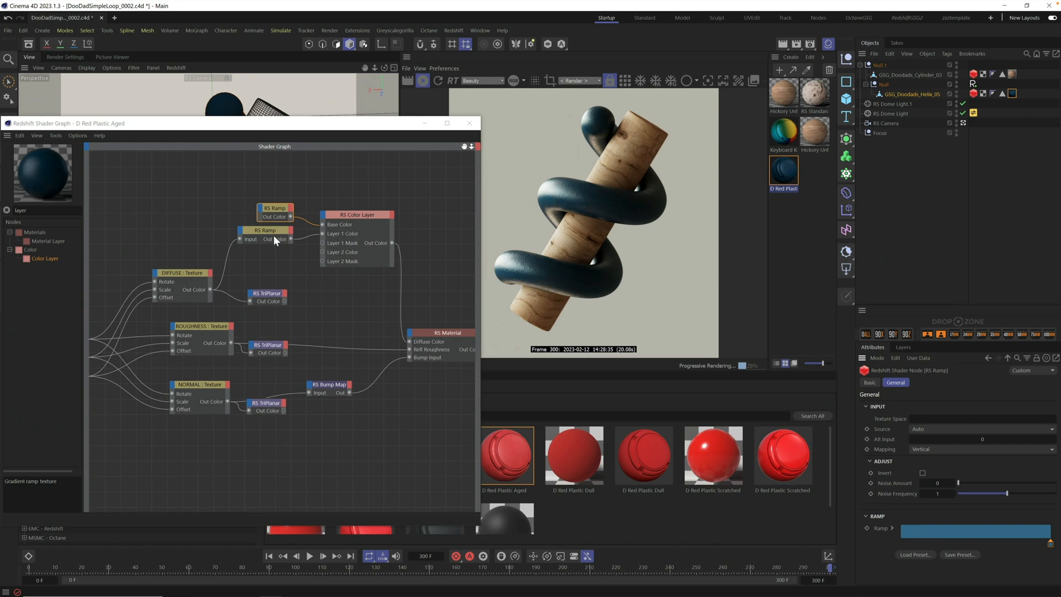
mouse_move(600, 131)
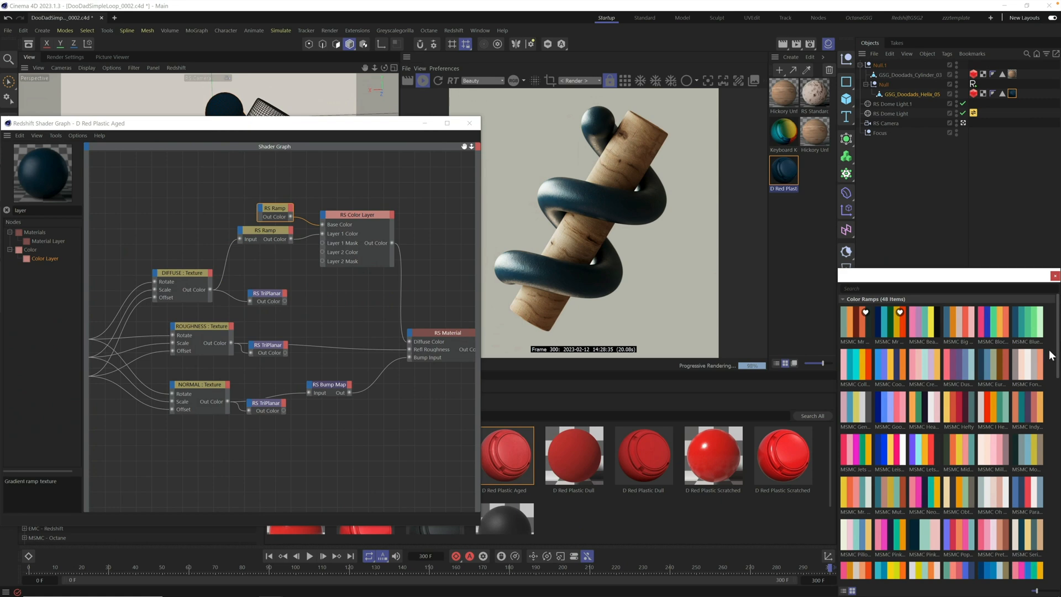
Step: Scroll through the ramp preset gradients toward a multicoloured one
scroll(down, 3)
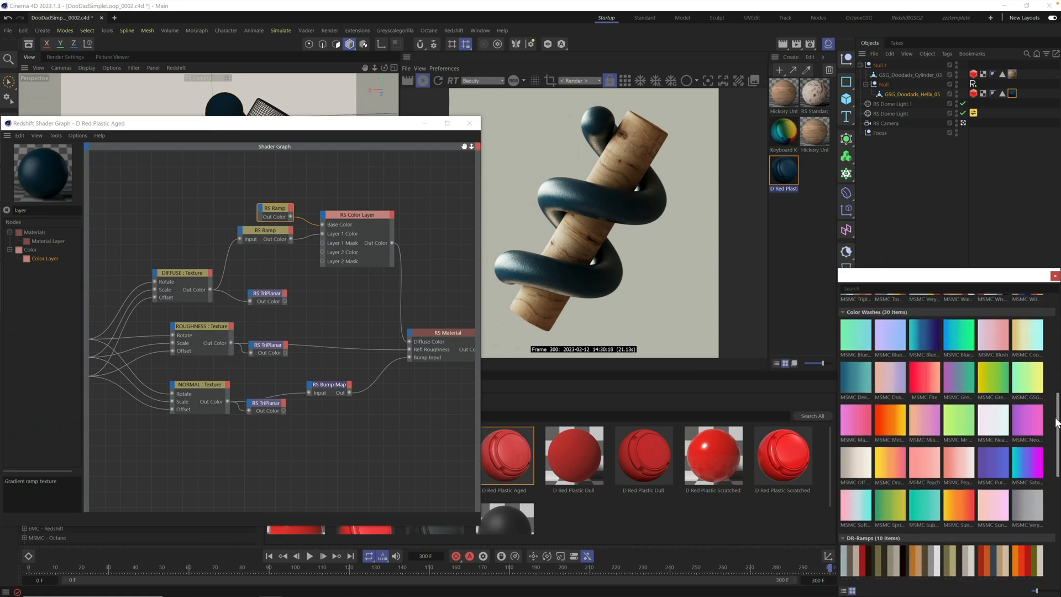
scroll(down, 3)
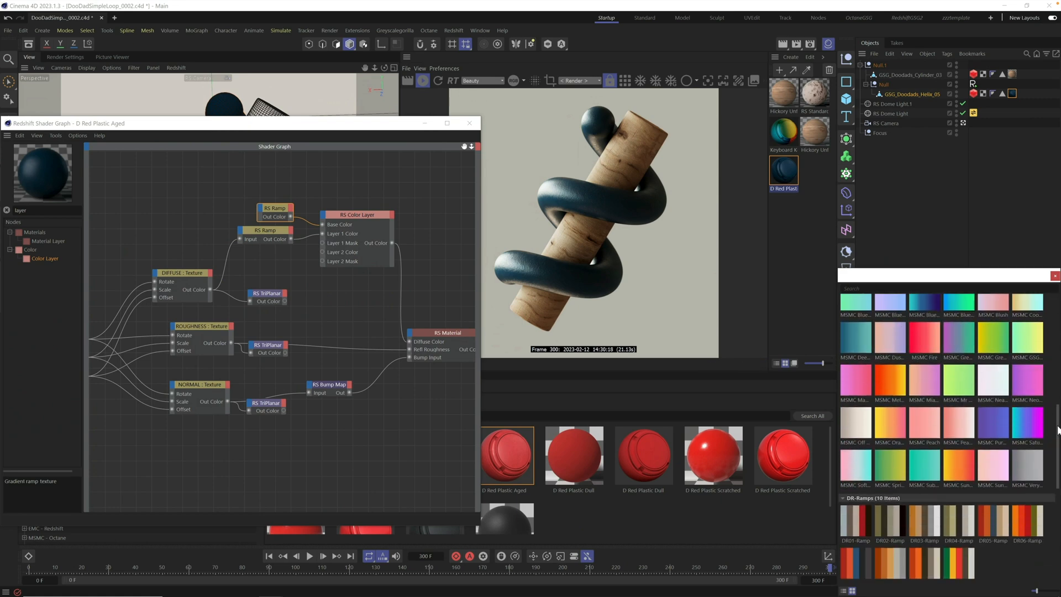
scroll(down, 3)
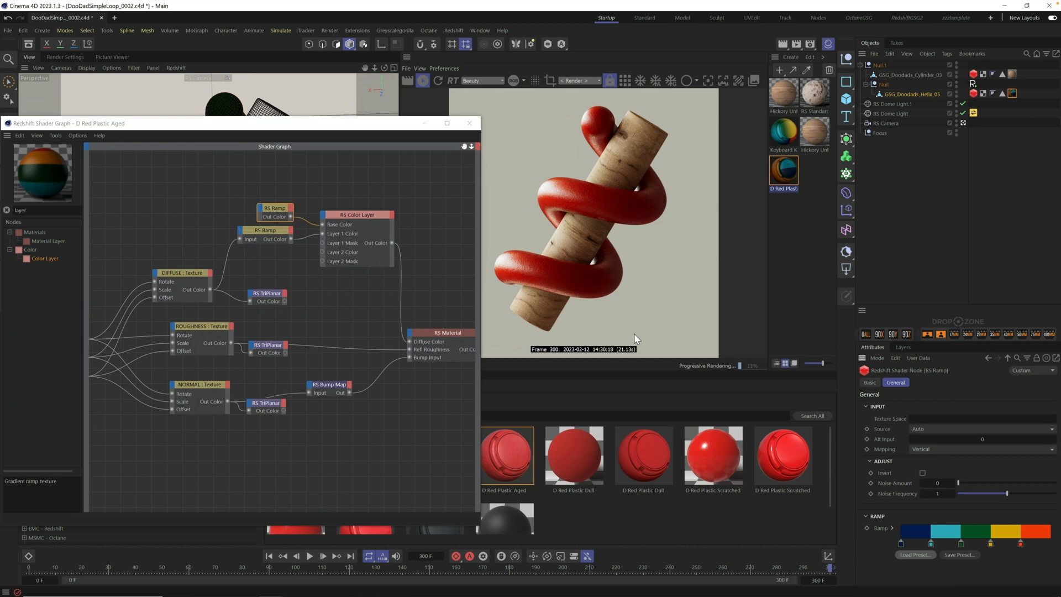
mouse_move(625, 157)
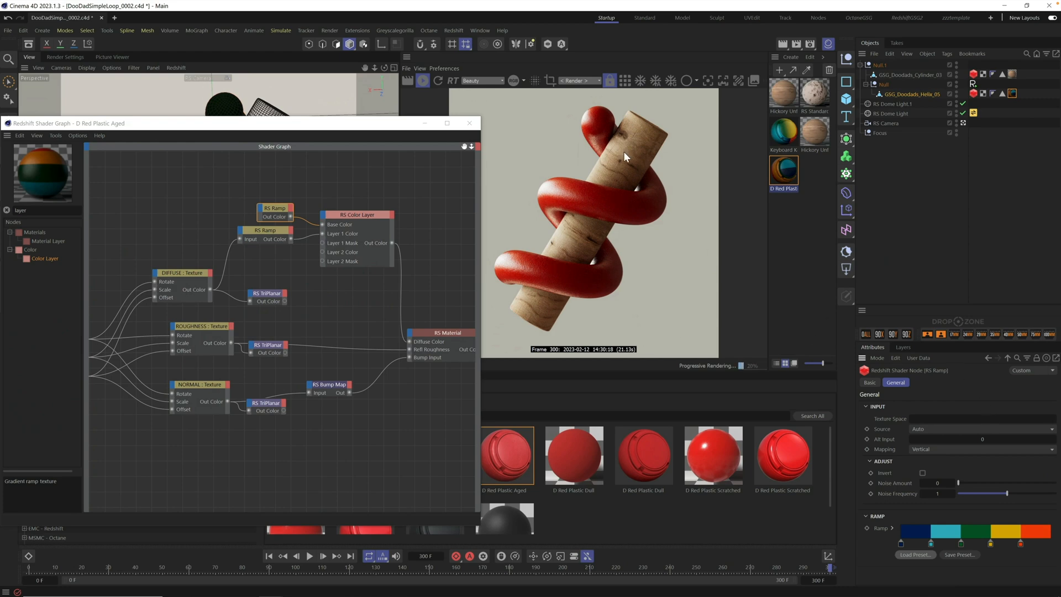
mouse_move(281, 179)
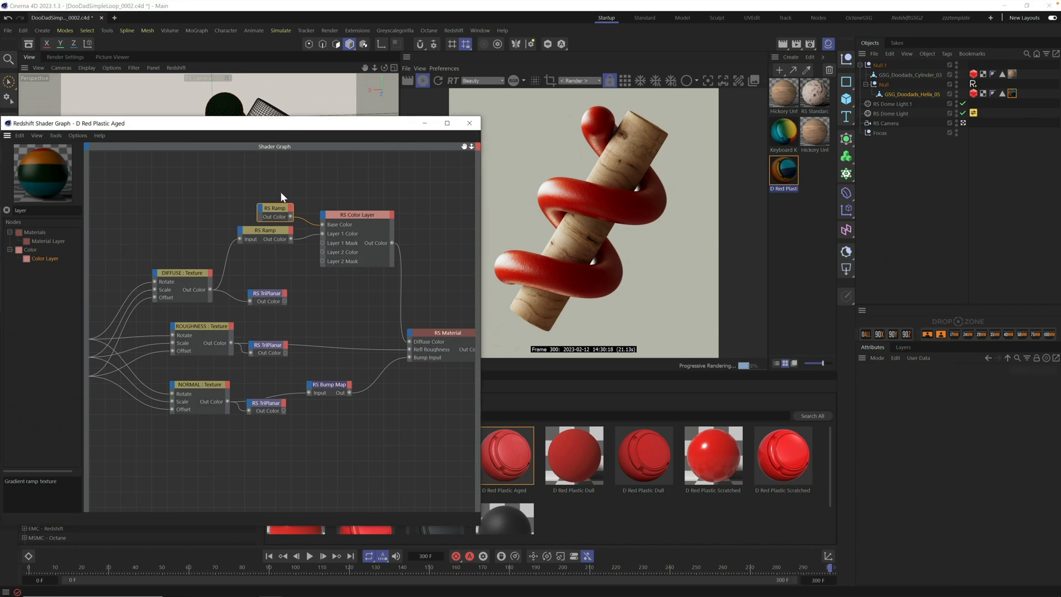
Step: Set the rainbow RS Ramp's Mapping to Horizontal and nudge the shader graph to reveal the viewport
click(274, 208)
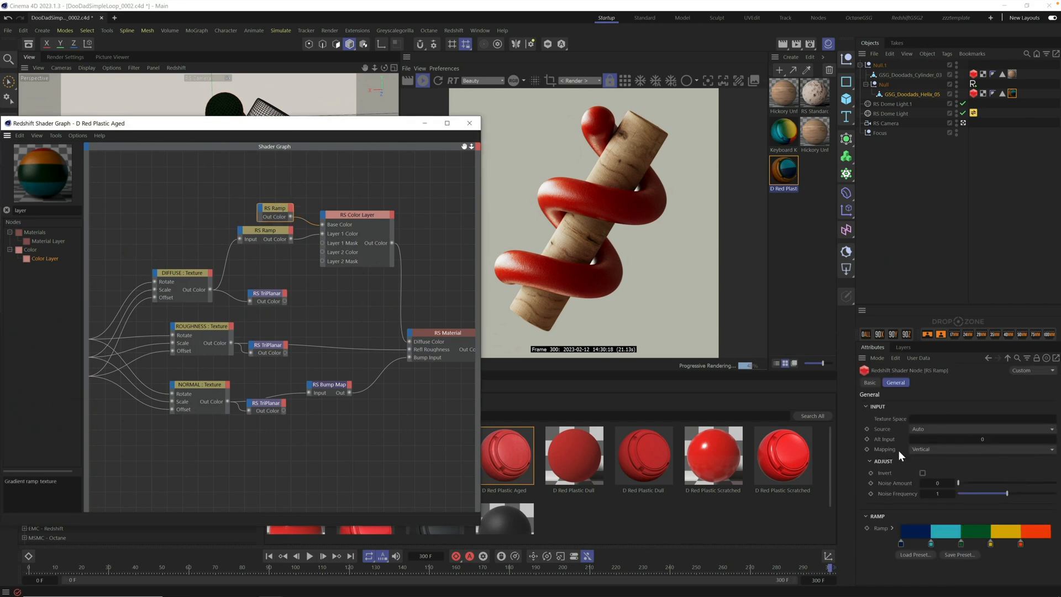
click(983, 448)
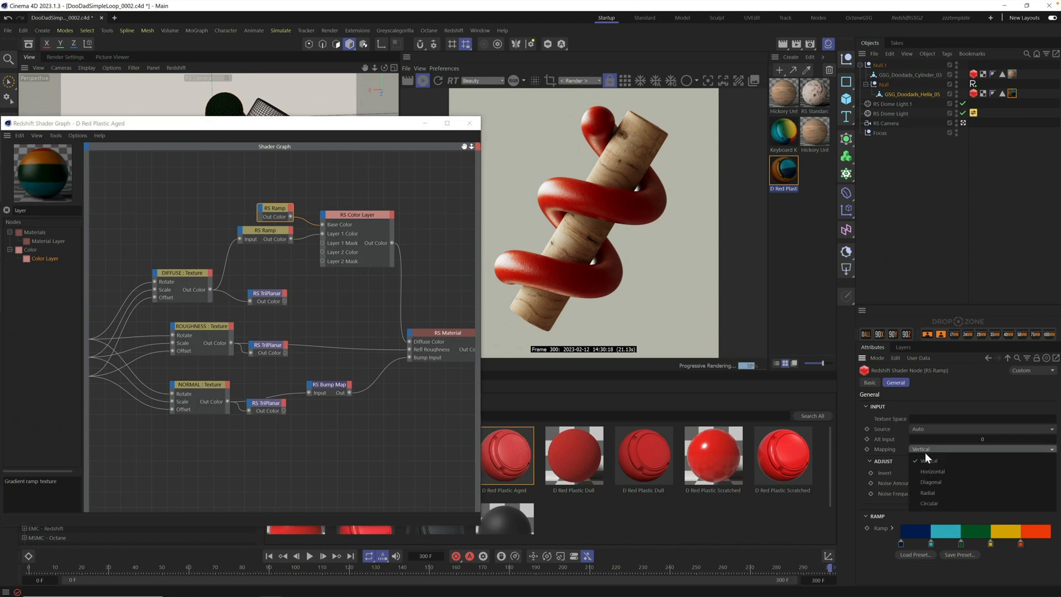
click(933, 471)
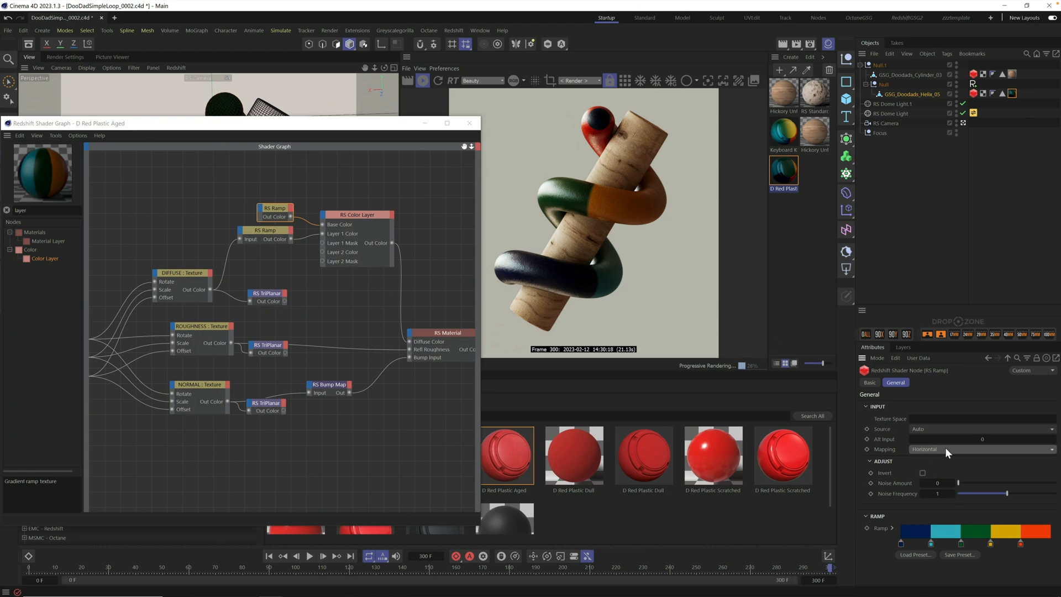
click(984, 449)
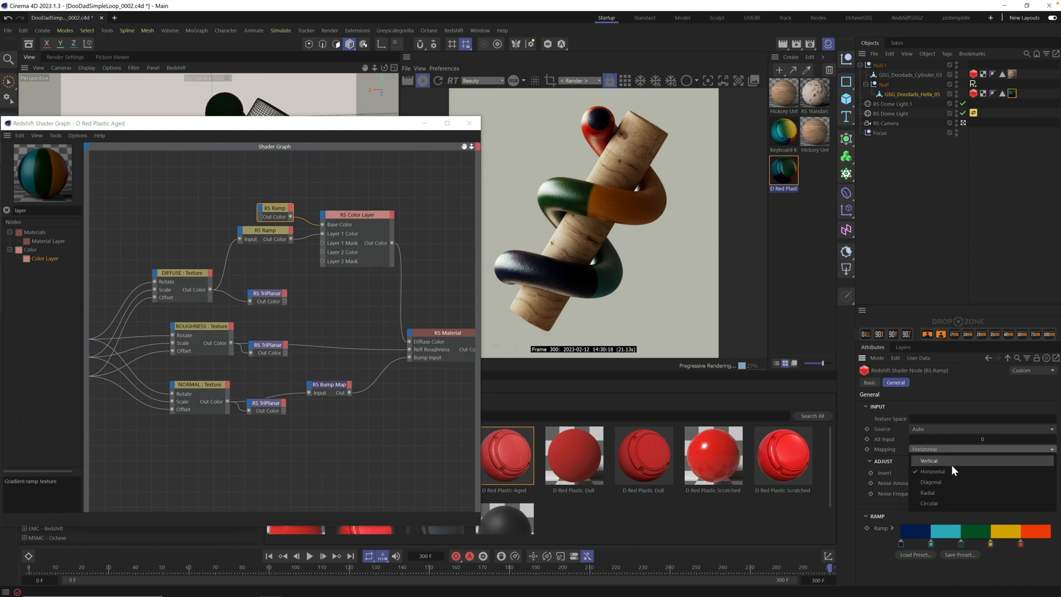
click(931, 471)
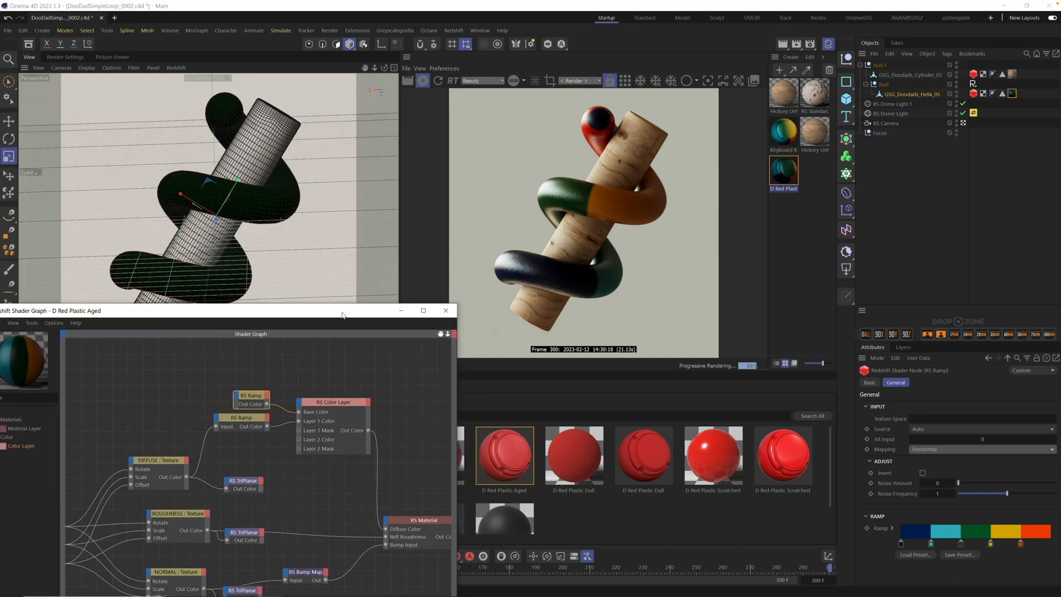
drag(342, 309, 357, 300)
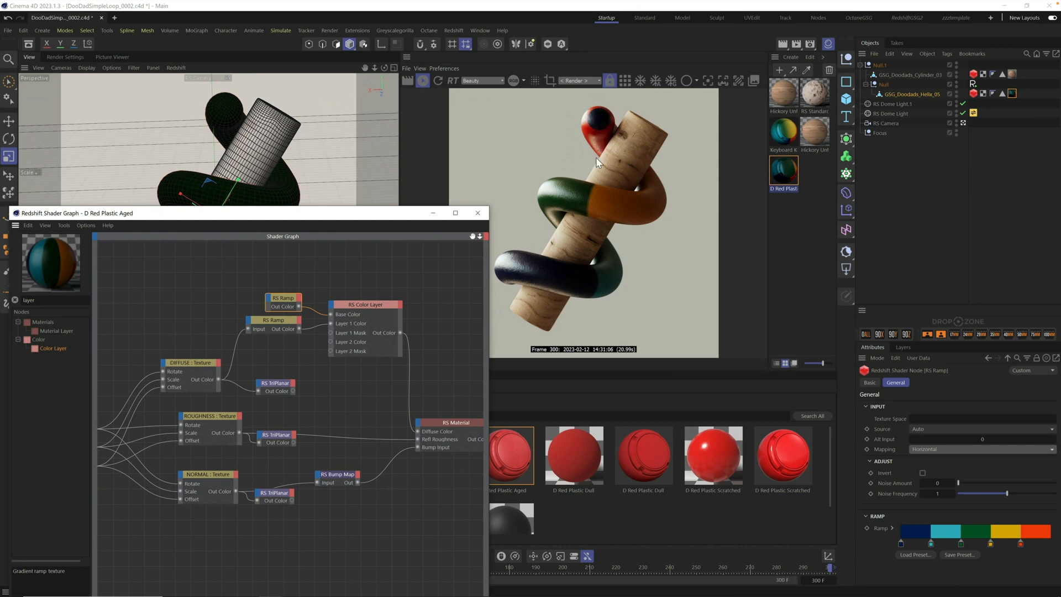
mouse_move(522, 265)
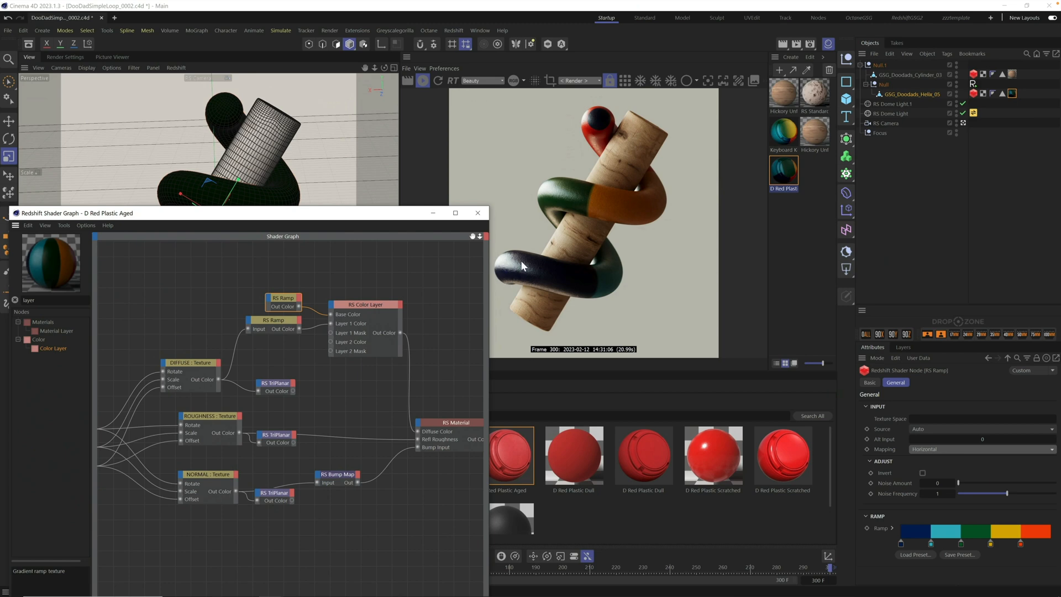
mouse_move(510, 267)
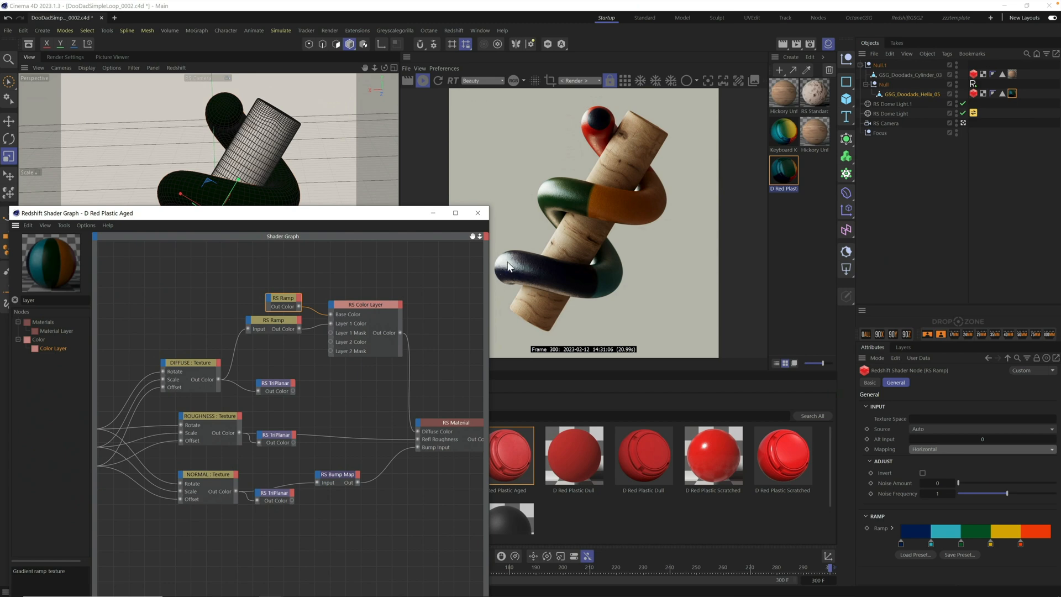
mouse_move(551, 273)
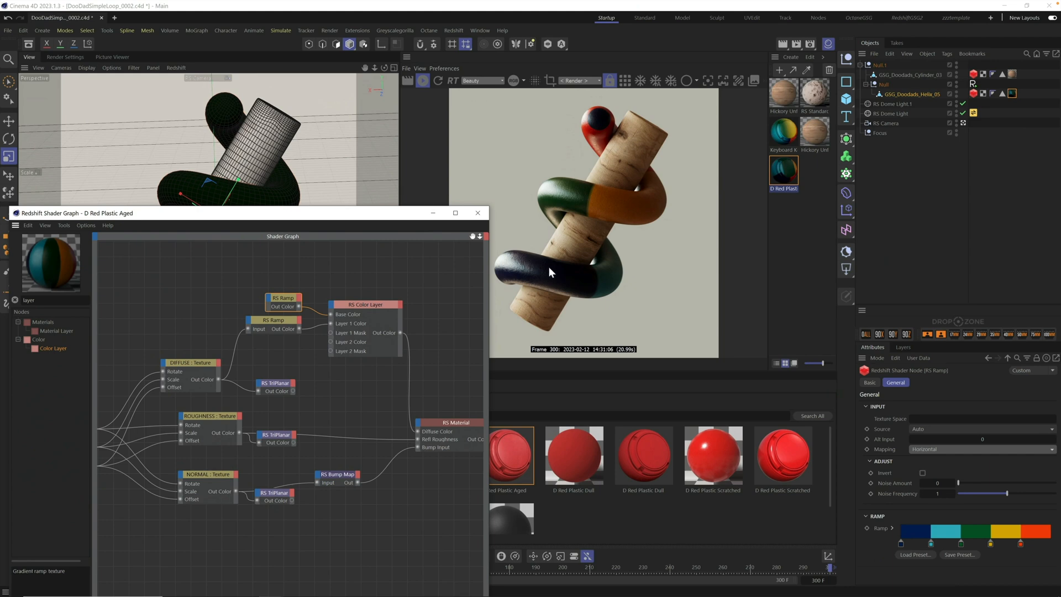
mouse_move(594, 205)
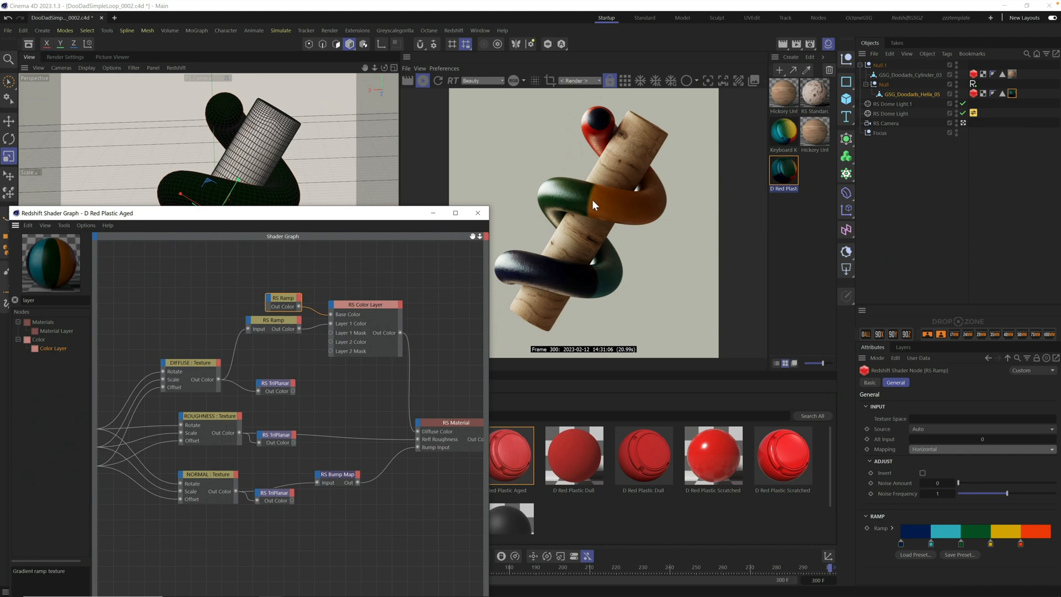
mouse_move(1013, 534)
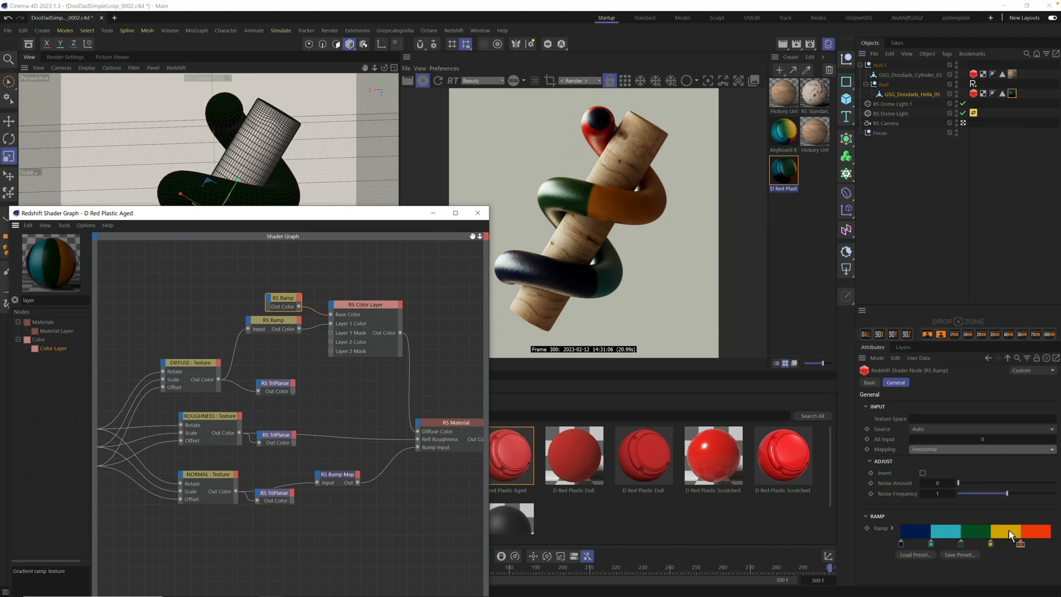
mouse_move(555, 389)
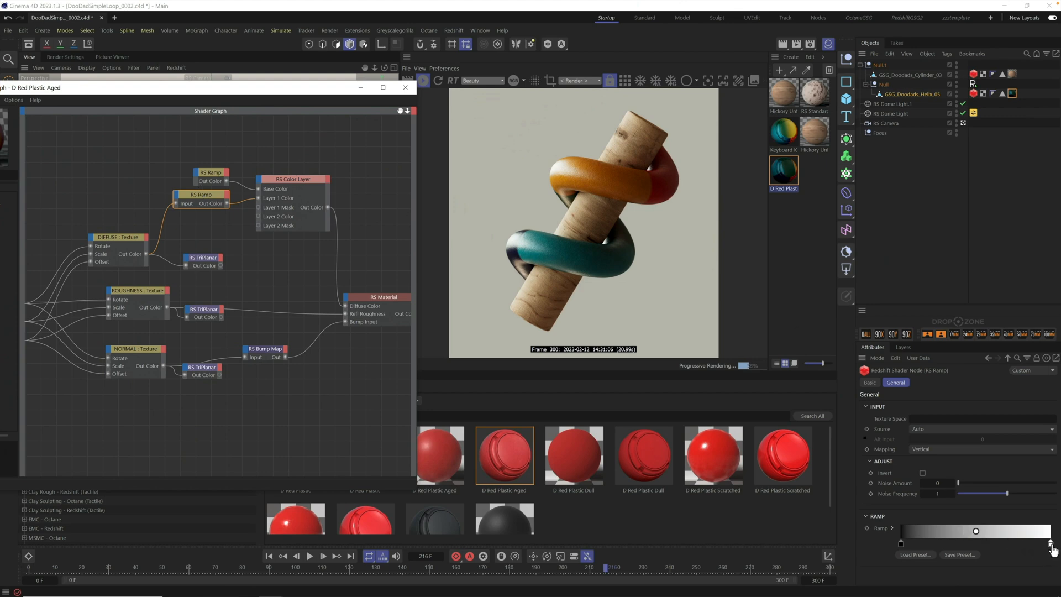
Step: Drag the mask ramp's gradient knot to tighten the black-to-white transition
drag(976, 530, 965, 531)
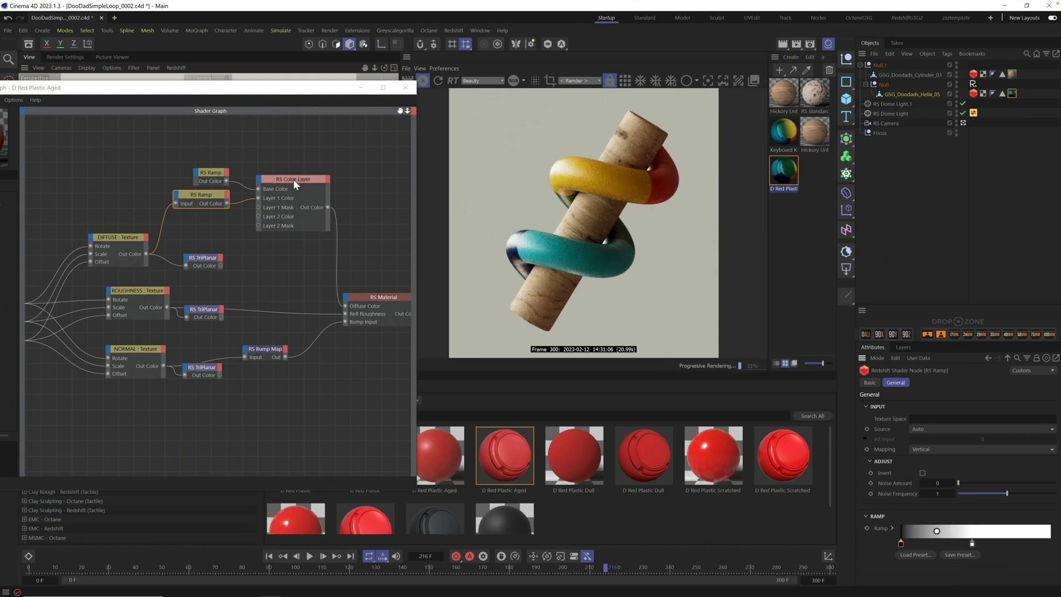
Step: Select the RS Color Layer node to review its Overlay blend and mask settings
click(293, 179)
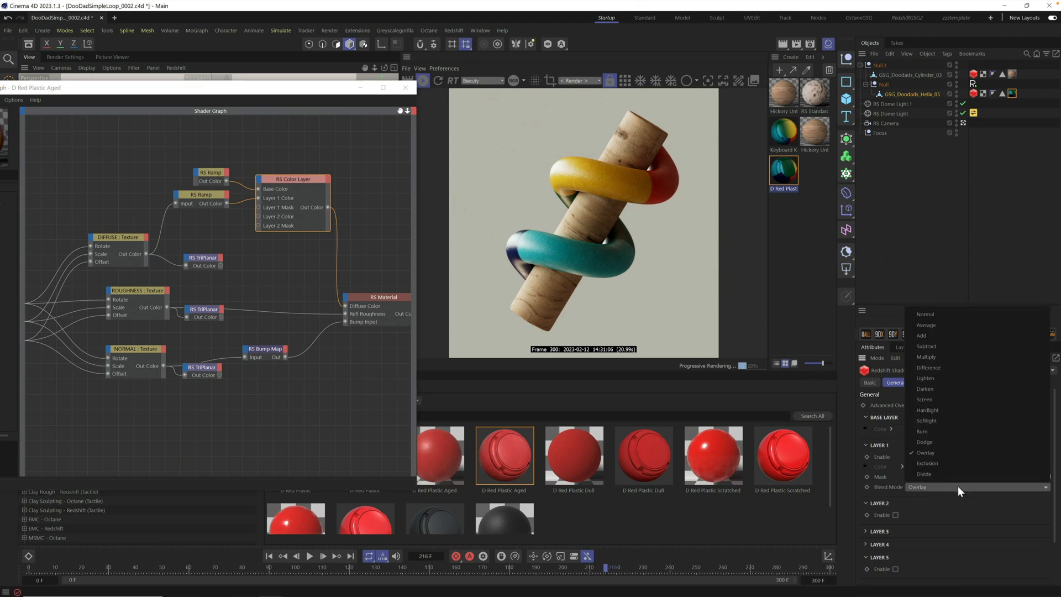
mouse_move(956, 410)
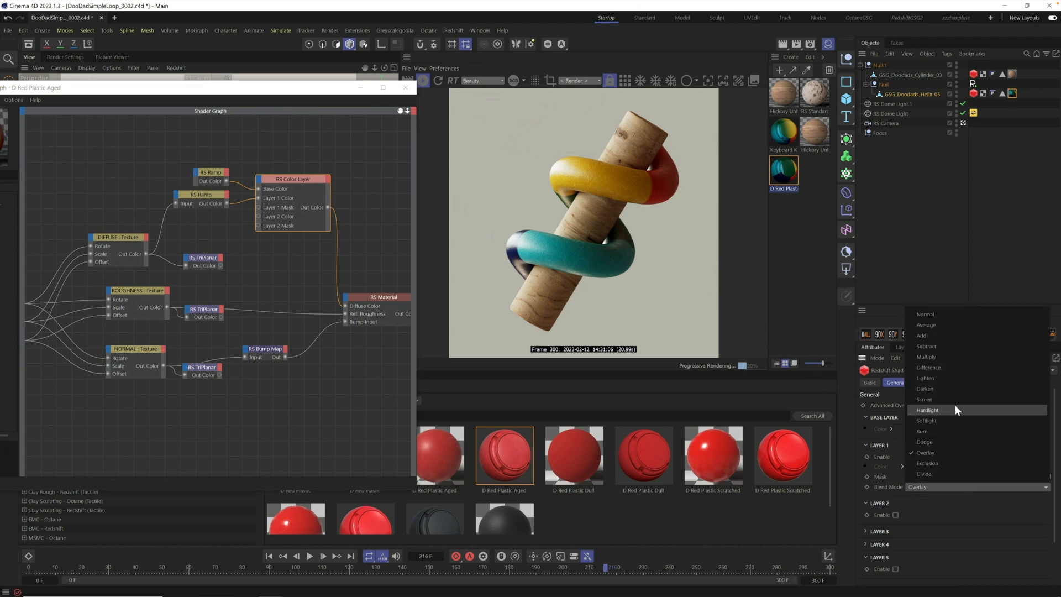
mouse_move(961, 432)
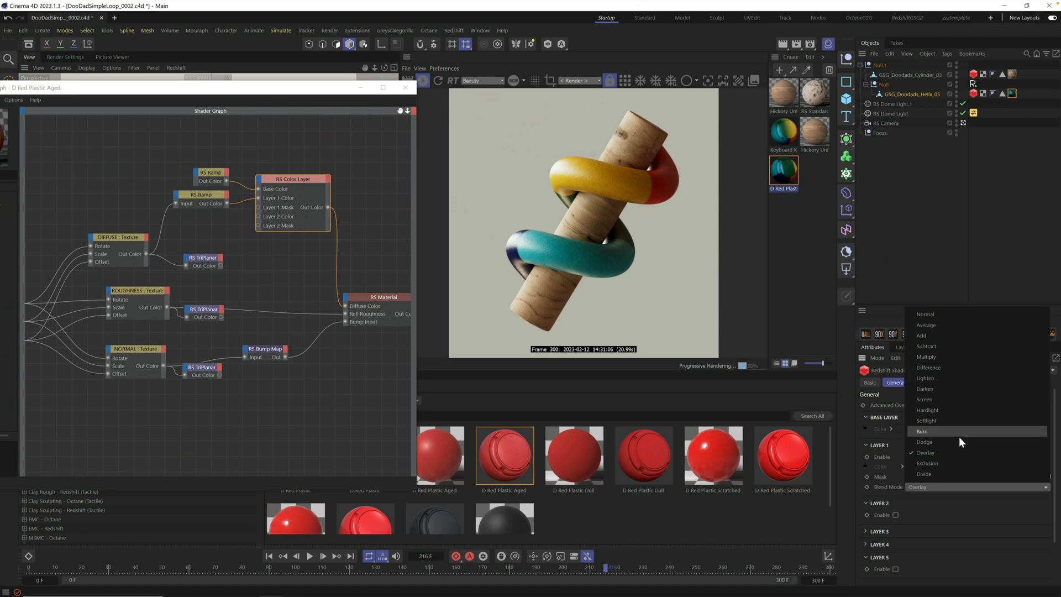
mouse_move(962, 400)
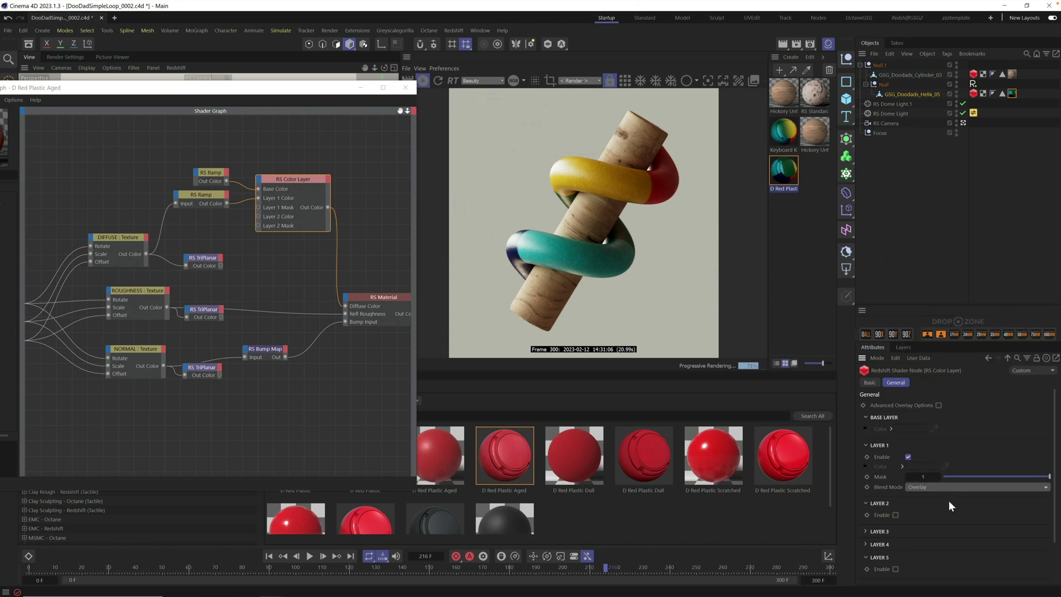
mouse_move(617, 194)
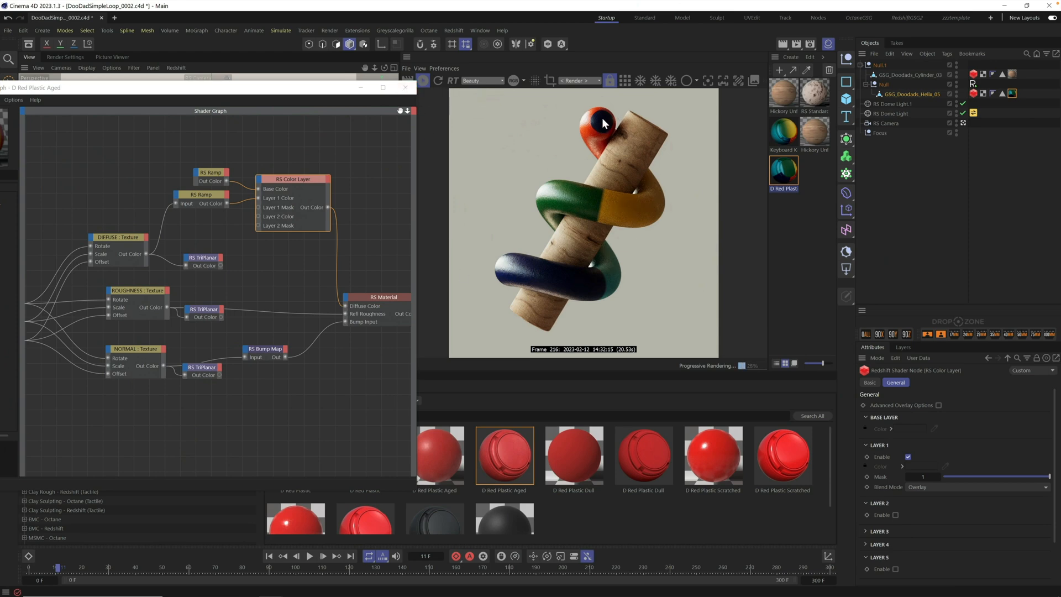
mouse_move(404, 88)
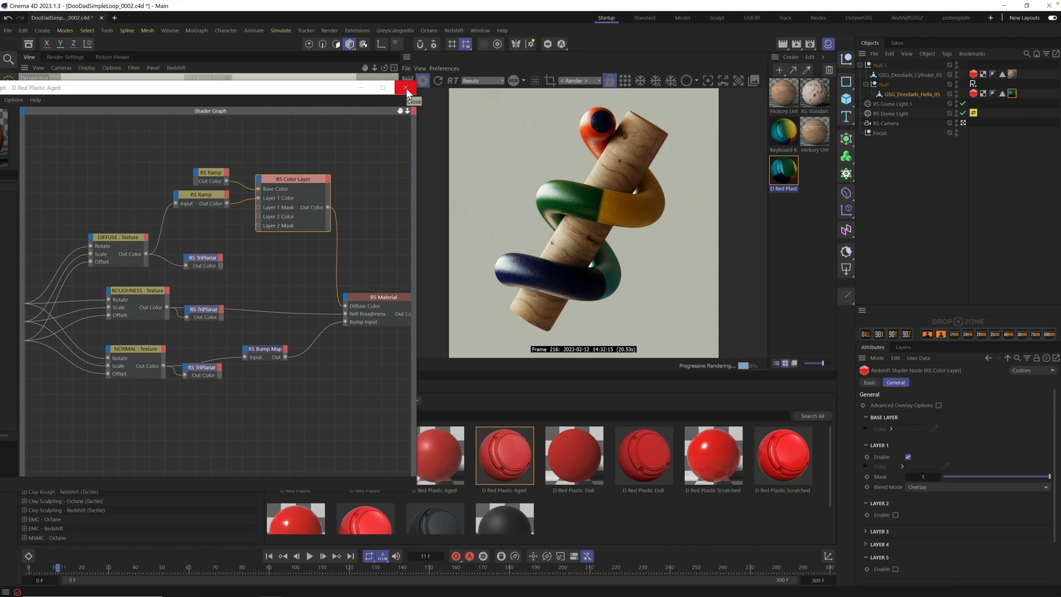
click(403, 88)
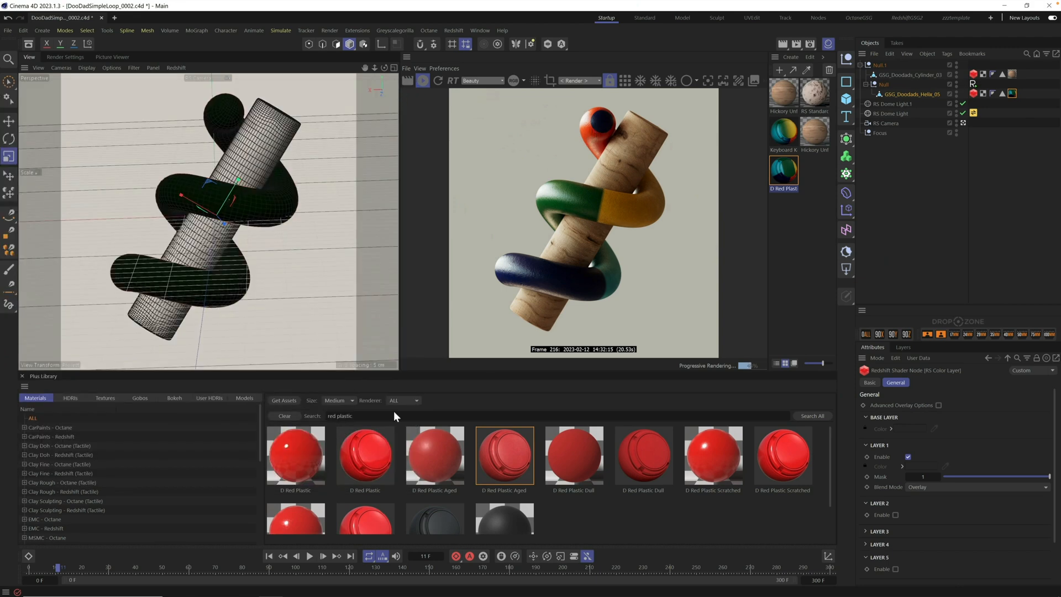
click(244, 398)
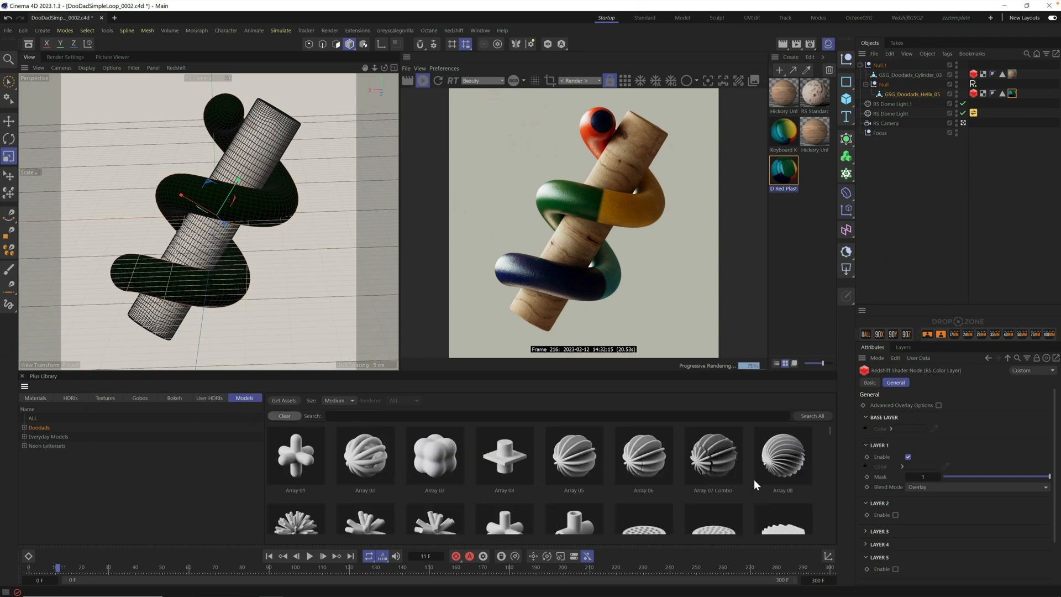
mouse_move(616, 135)
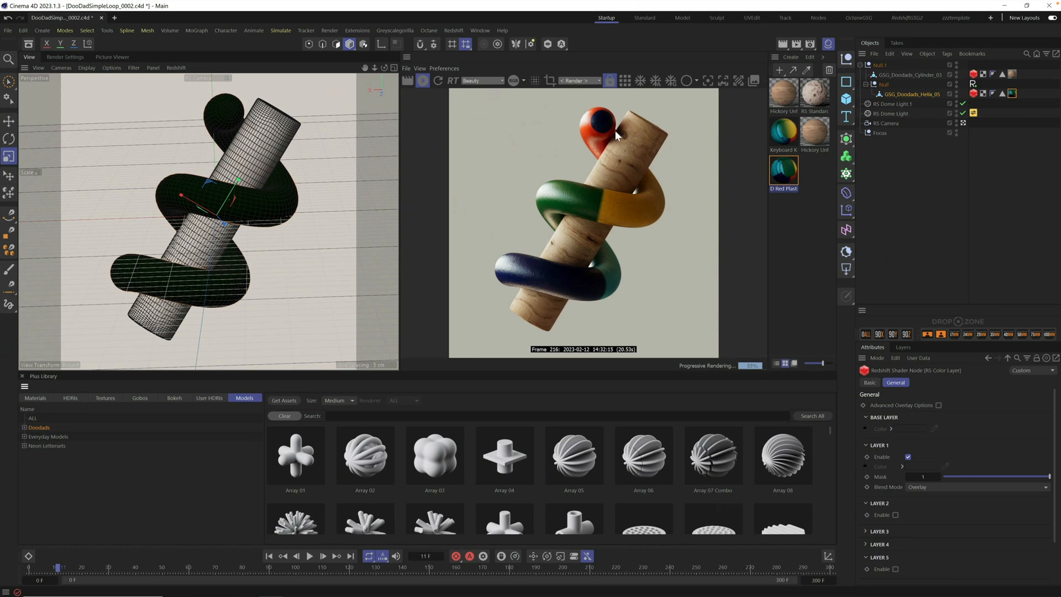
mouse_move(606, 121)
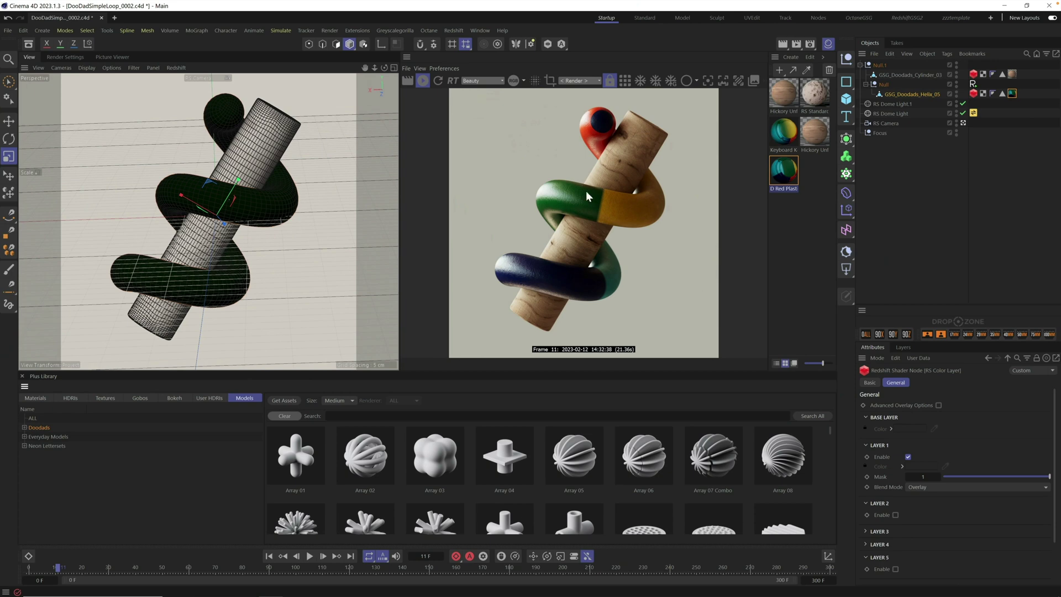
mouse_move(602, 130)
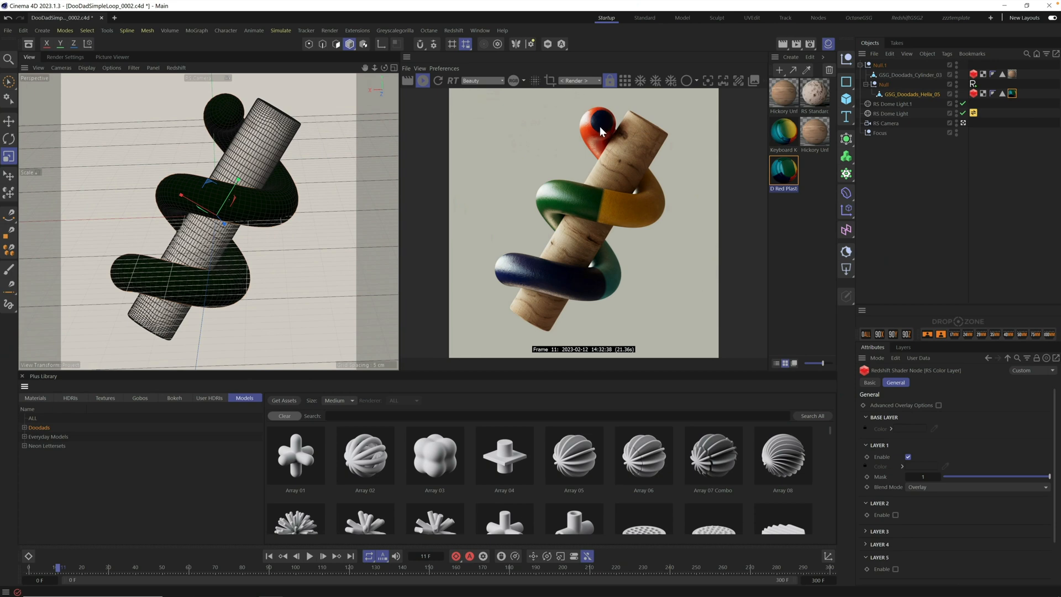
mouse_move(609, 179)
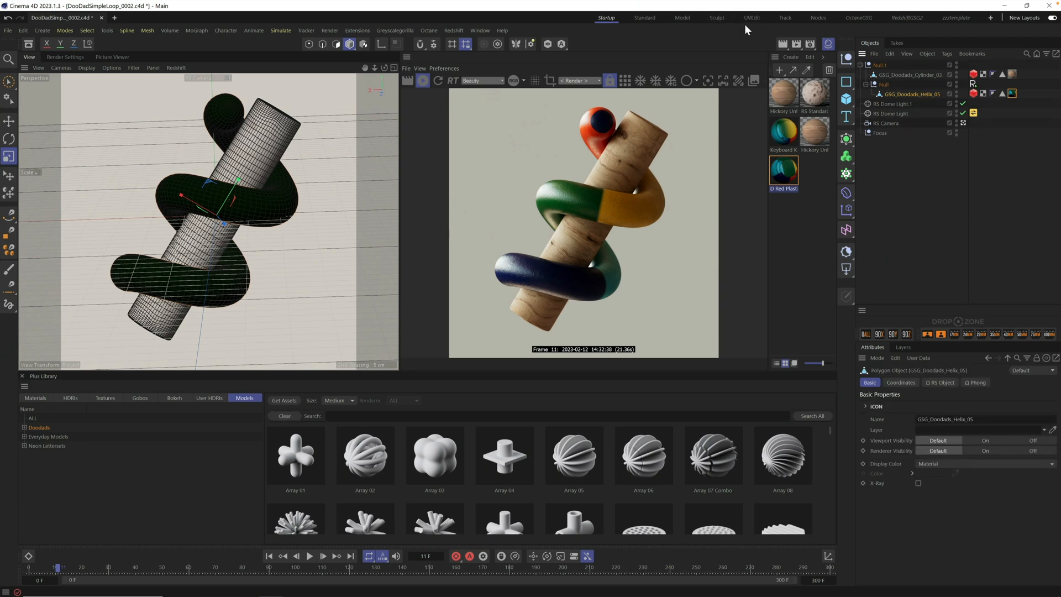
Step: Switch to the UVEdit layout showing the helix's UV map
click(752, 17)
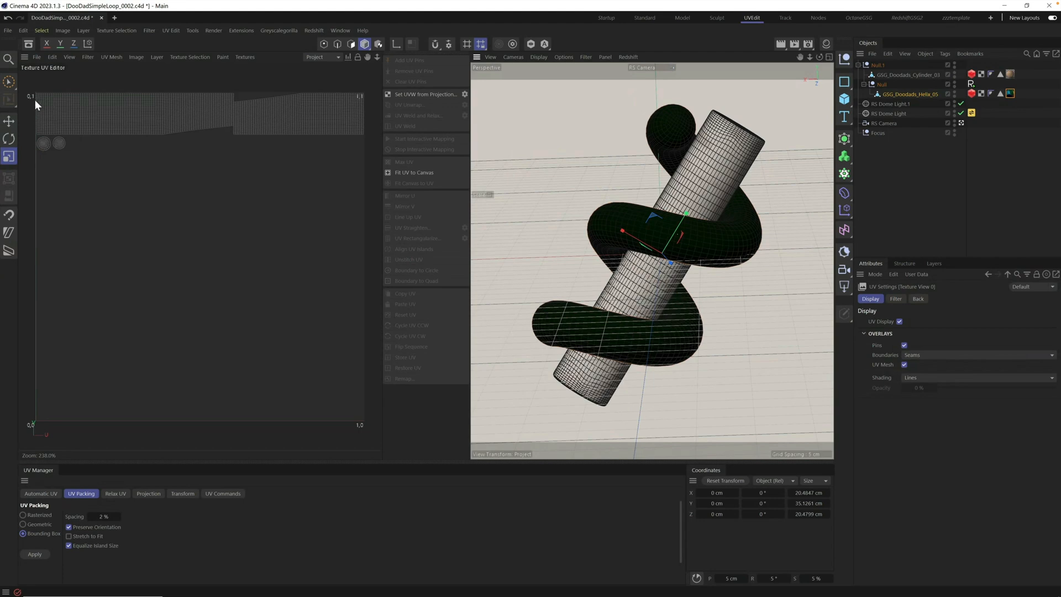
mouse_move(367, 116)
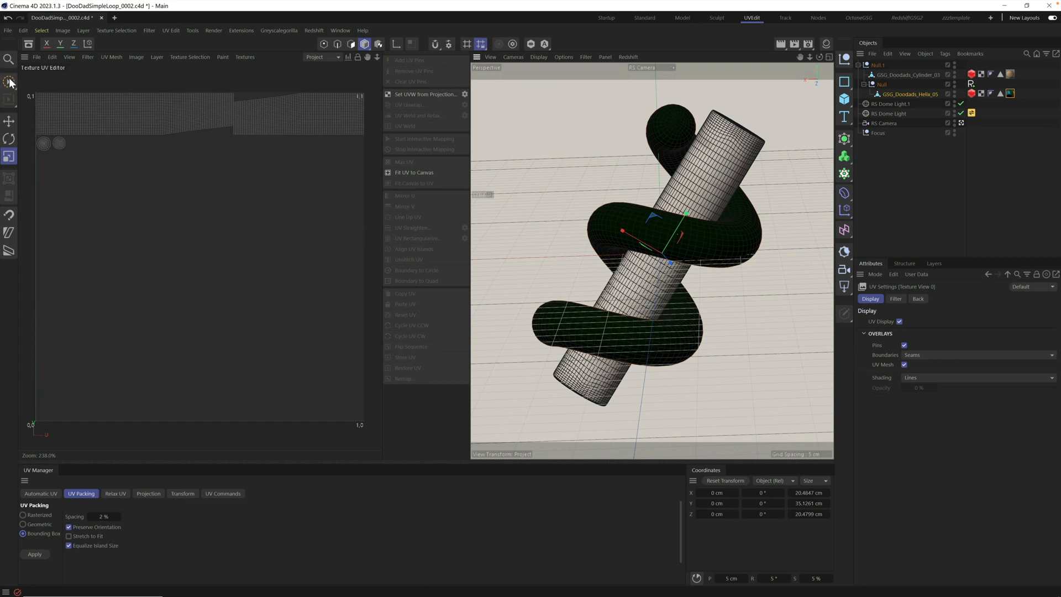
Step: Activate polygon selection to pick the helix's cap faces in the UV editor
click(9, 81)
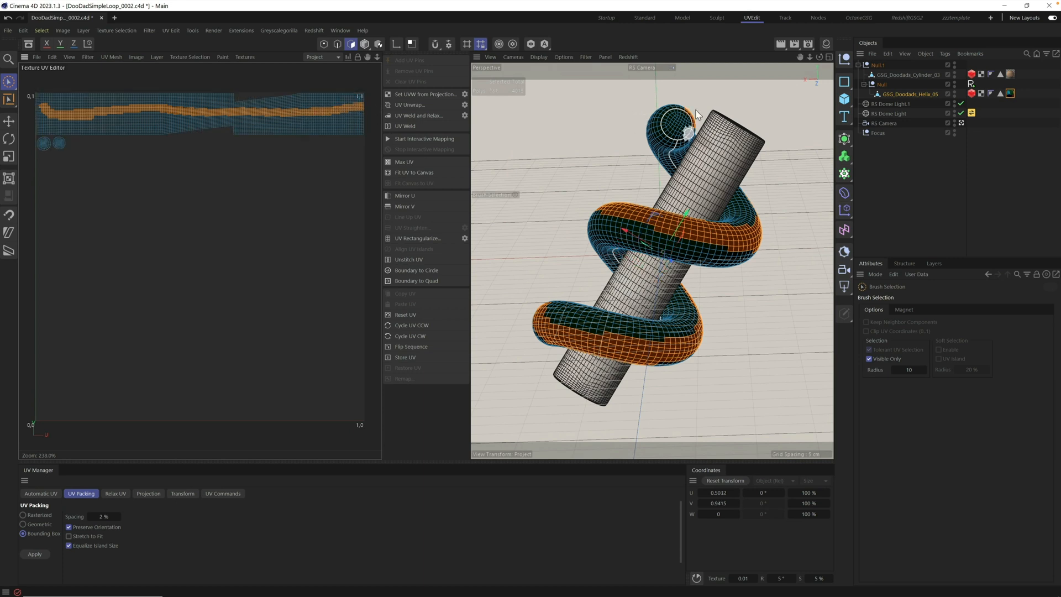
mouse_move(664, 347)
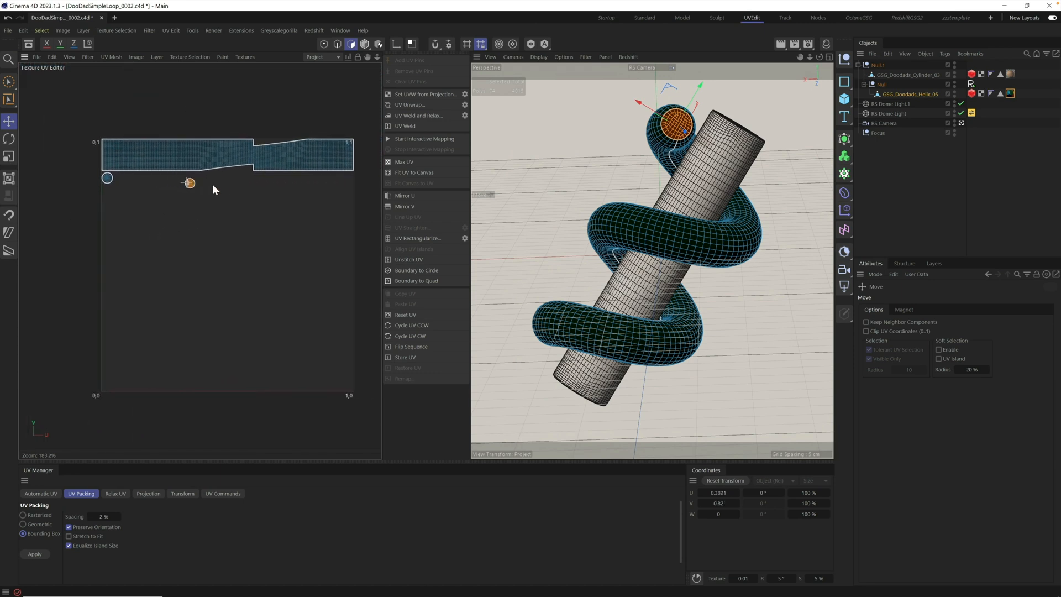
Step: Move the selected end-cap UVs to the right end of the helix's UV strip
drag(189, 182, 350, 179)
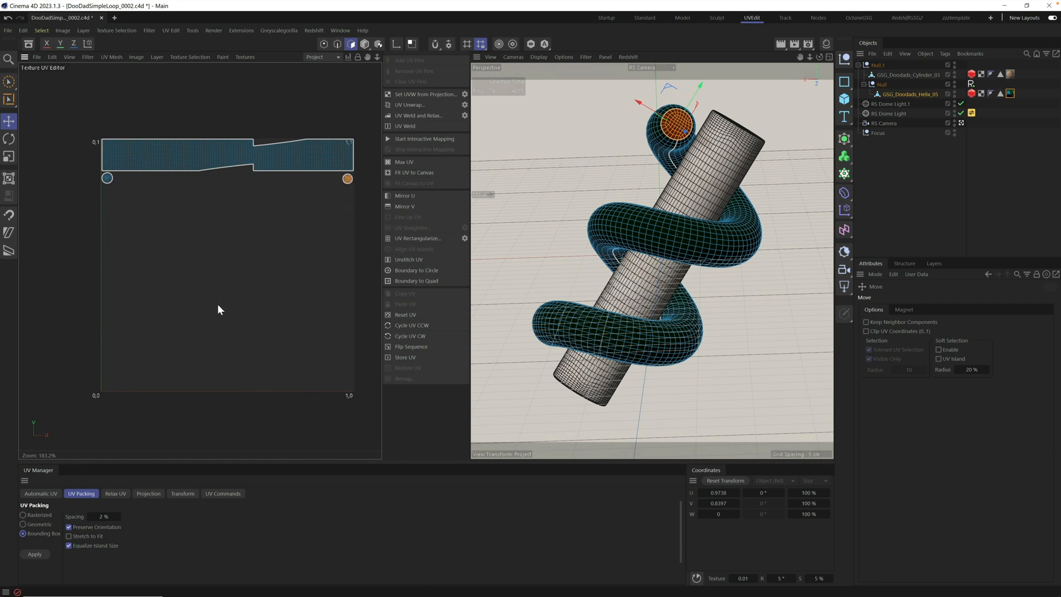
mouse_move(312, 238)
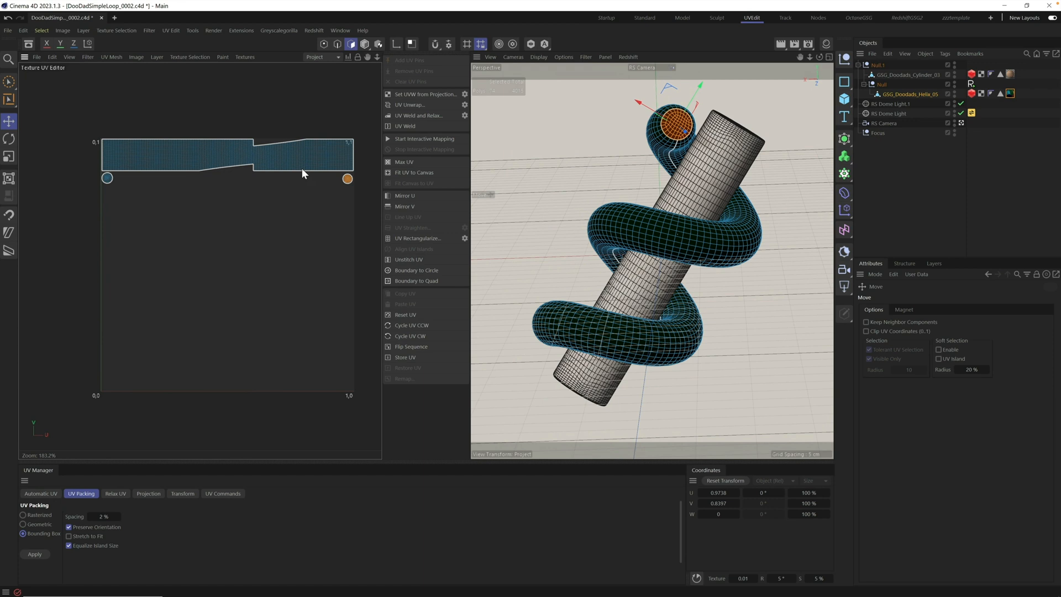
mouse_move(245, 229)
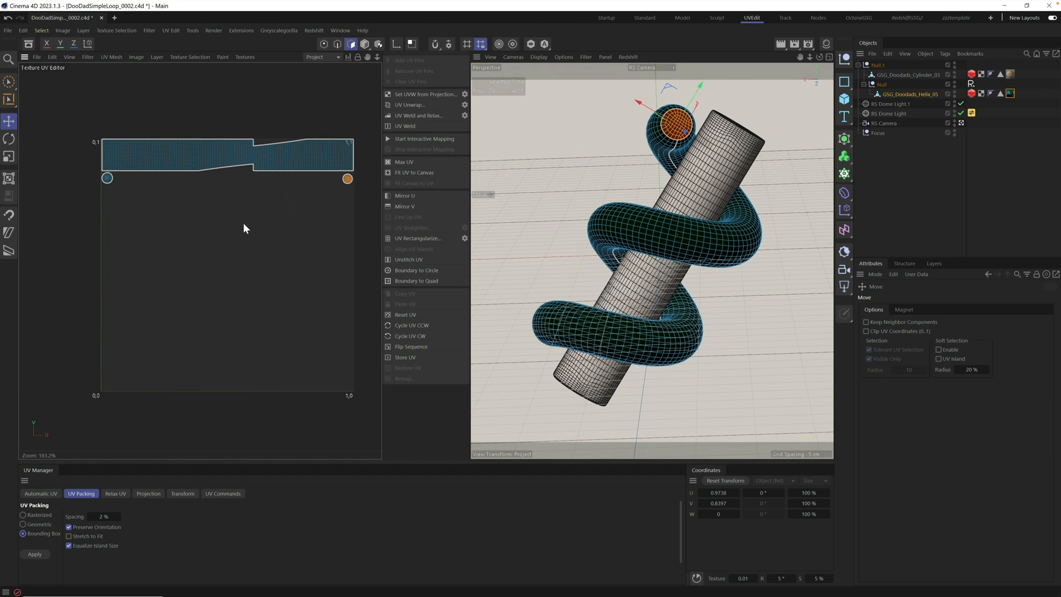
mouse_move(249, 332)
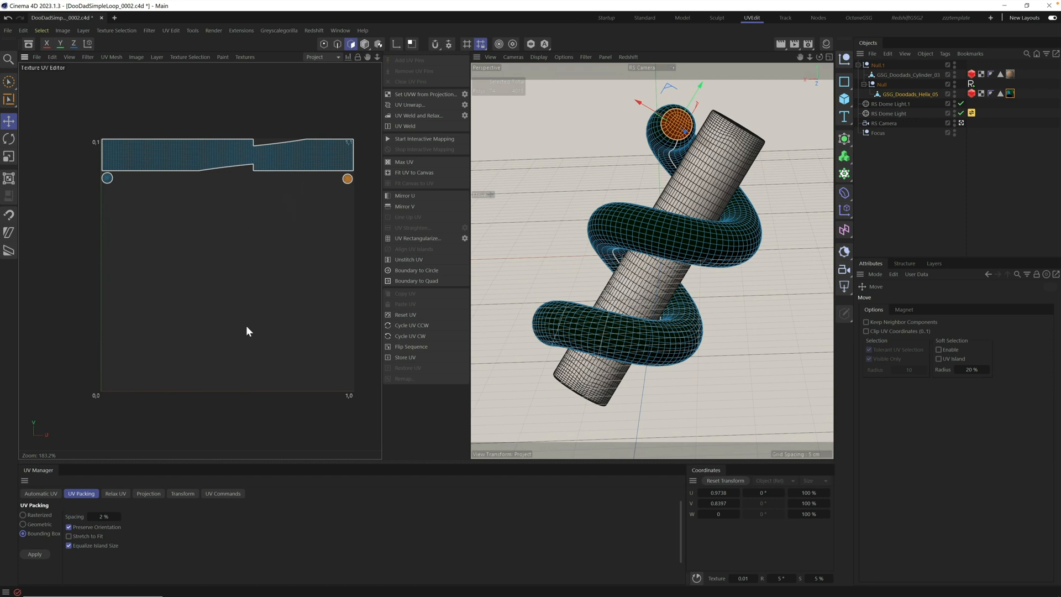
mouse_move(135, 99)
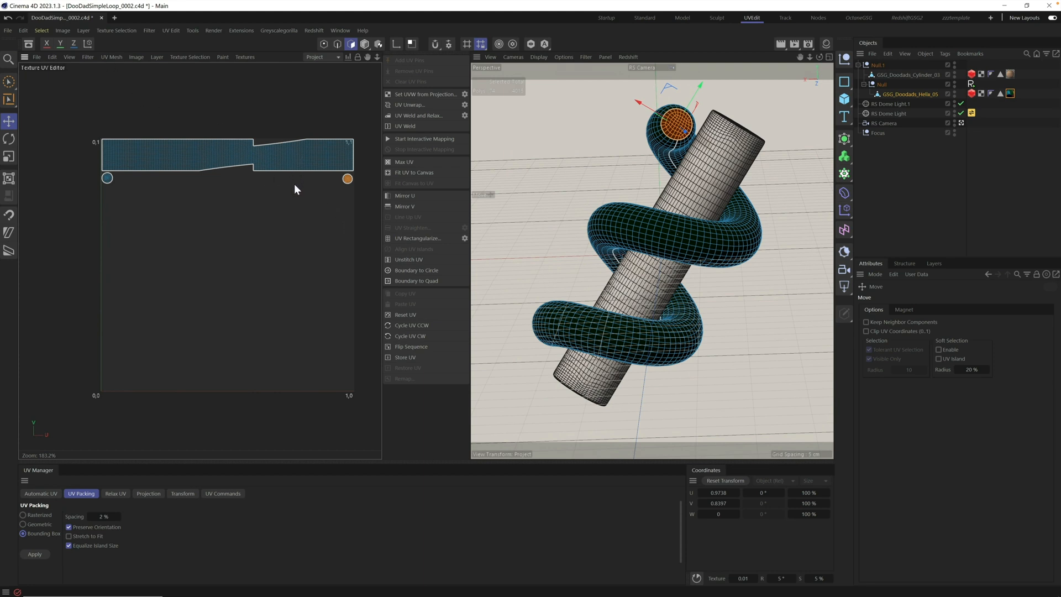
mouse_move(289, 188)
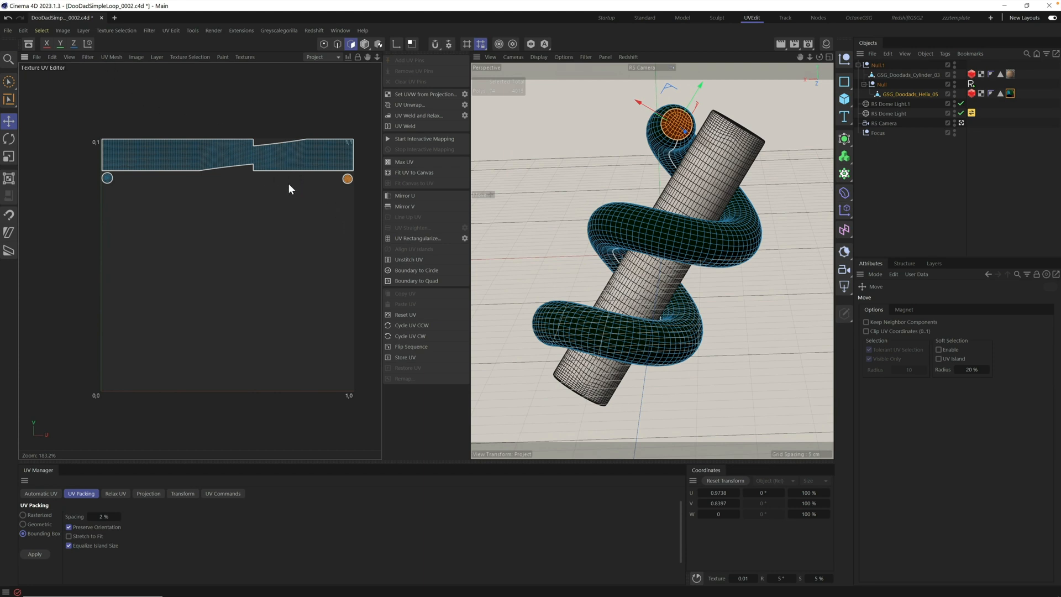
mouse_move(331, 179)
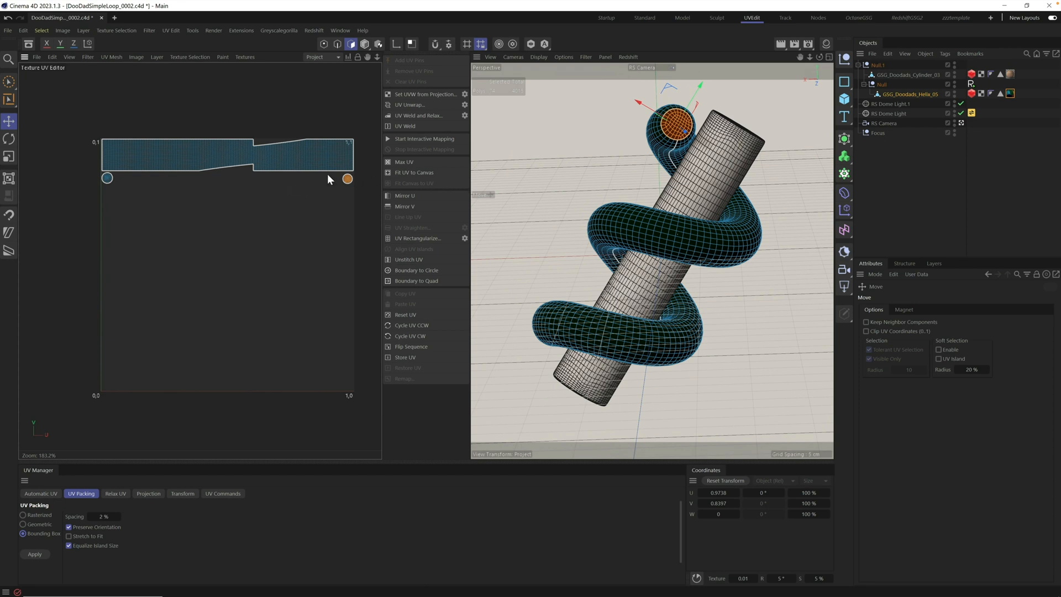
mouse_move(187, 133)
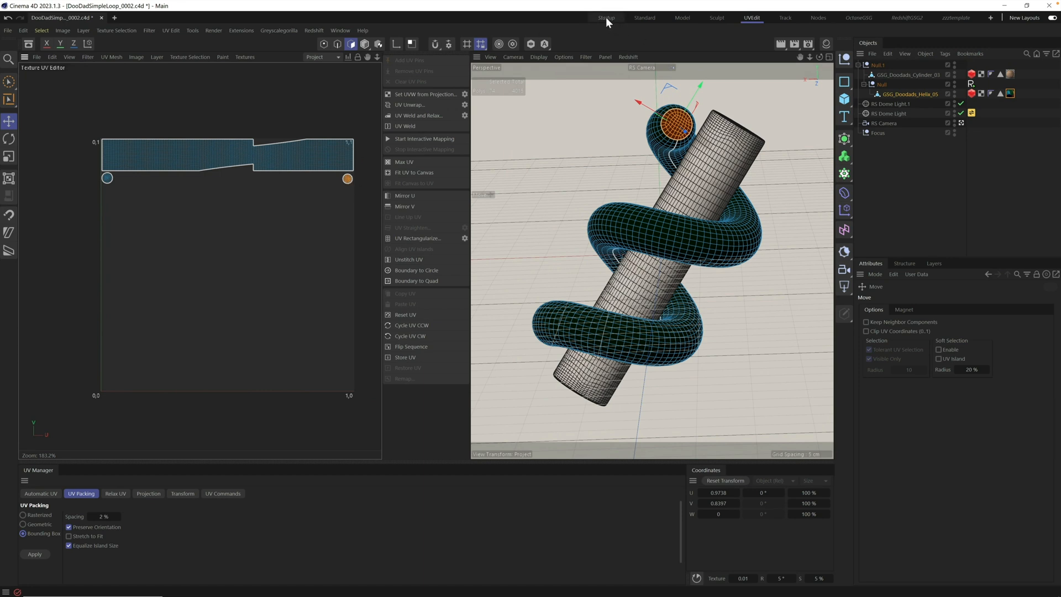
Step: Return to the Startup layout with the live render of the coloured helix
click(606, 17)
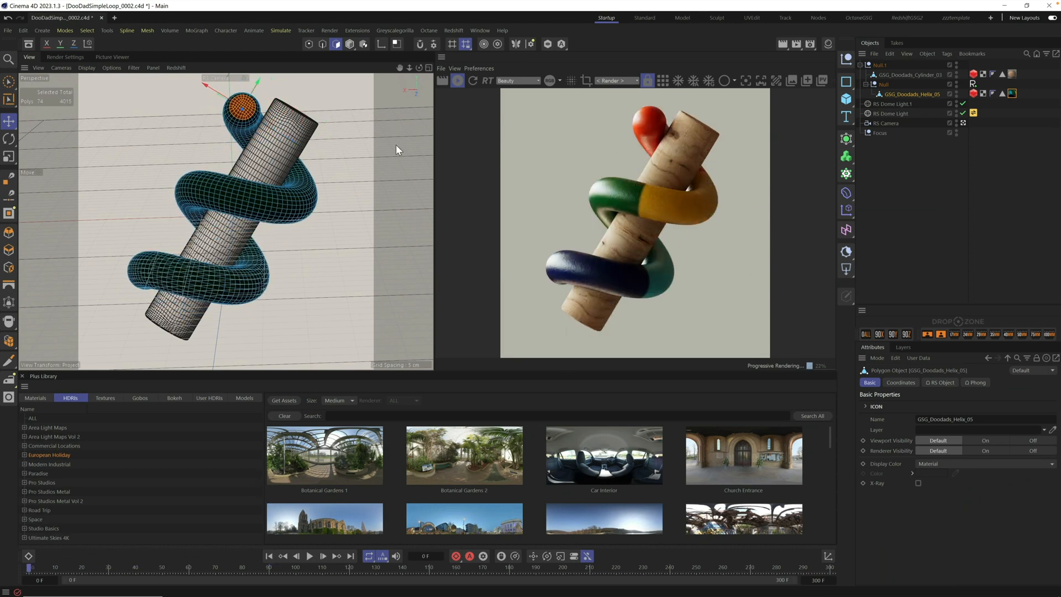
mouse_move(661, 194)
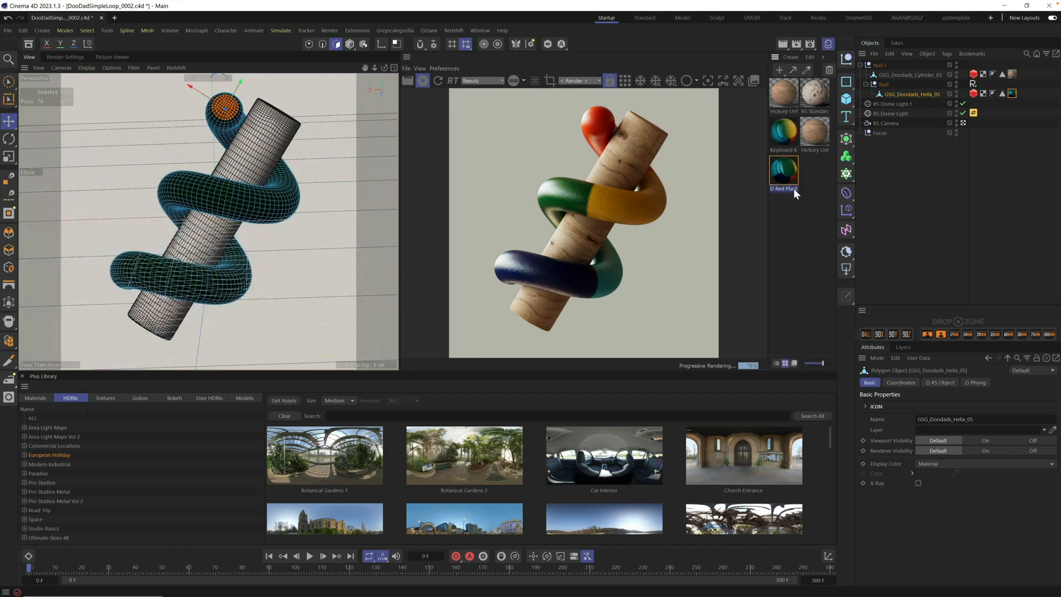
Step: Edit the D Red Plastic material's RS Ramp so the colours blend as a smooth gradient
double_click(783, 169)
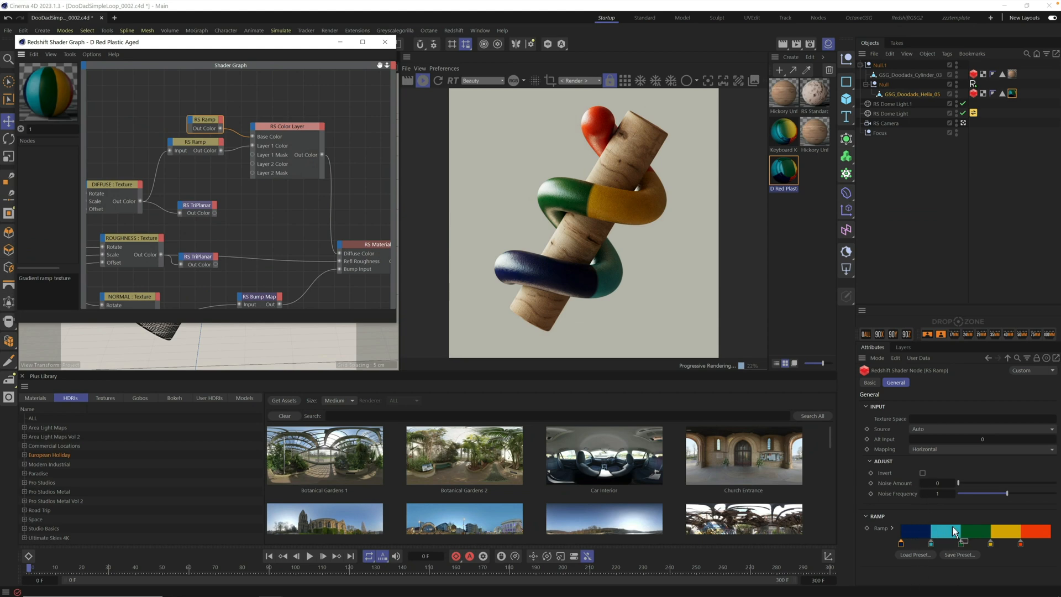
right_click(953, 530)
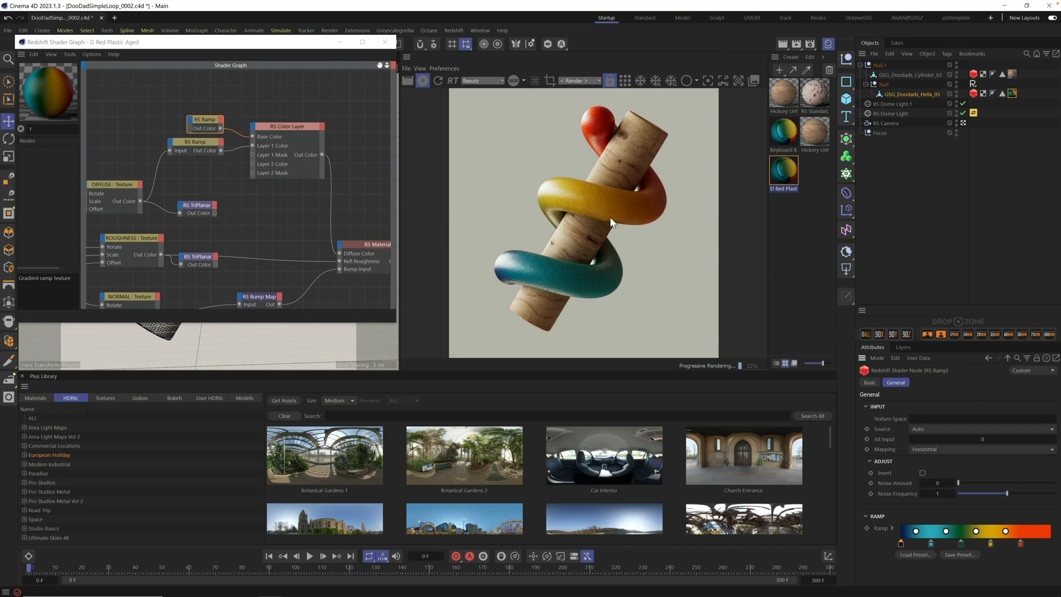
click(384, 42)
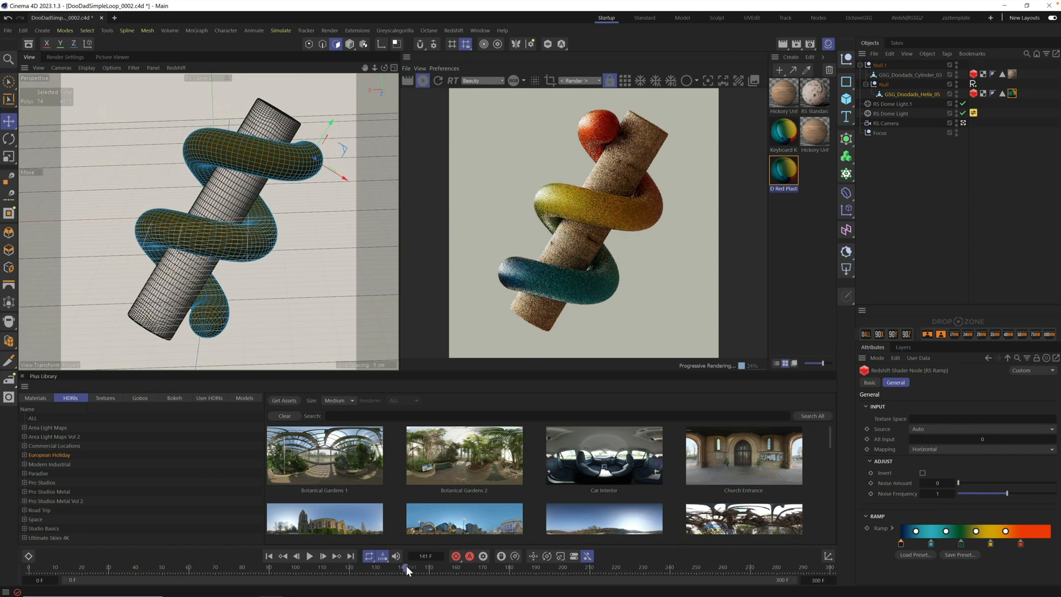
Step: Scrub the timeline to check the rainbow gradient at several frames
drag(406, 567, 663, 567)
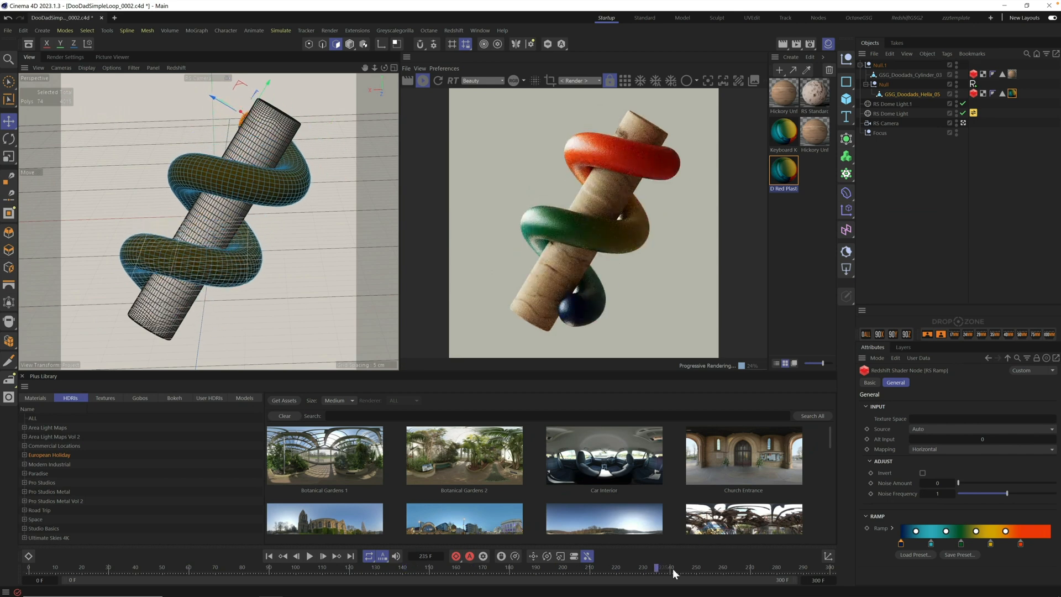
drag(662, 567, 343, 567)
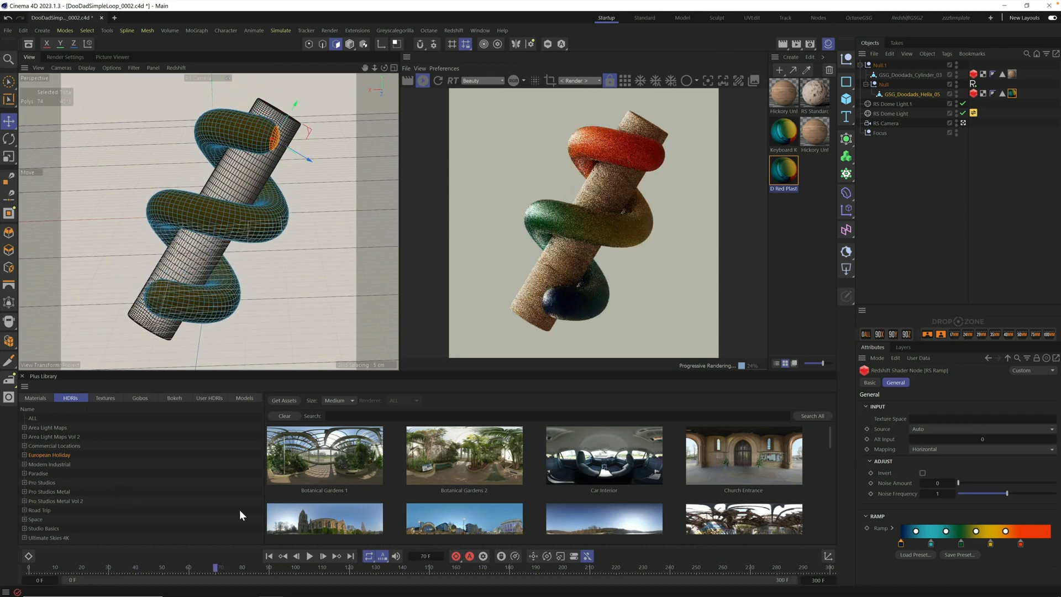
drag(219, 567, 782, 567)
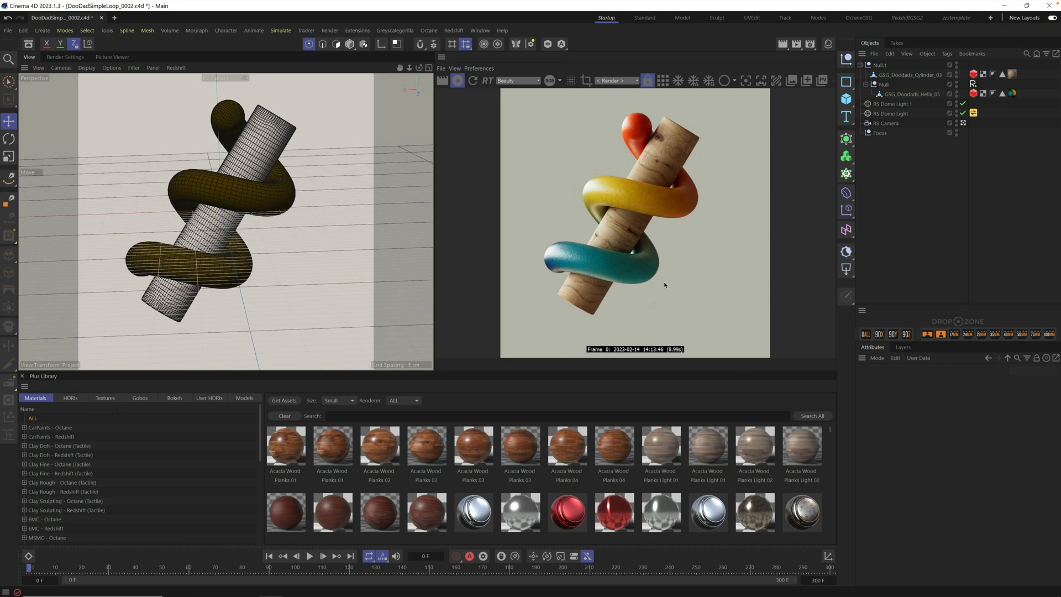
mouse_move(645, 255)
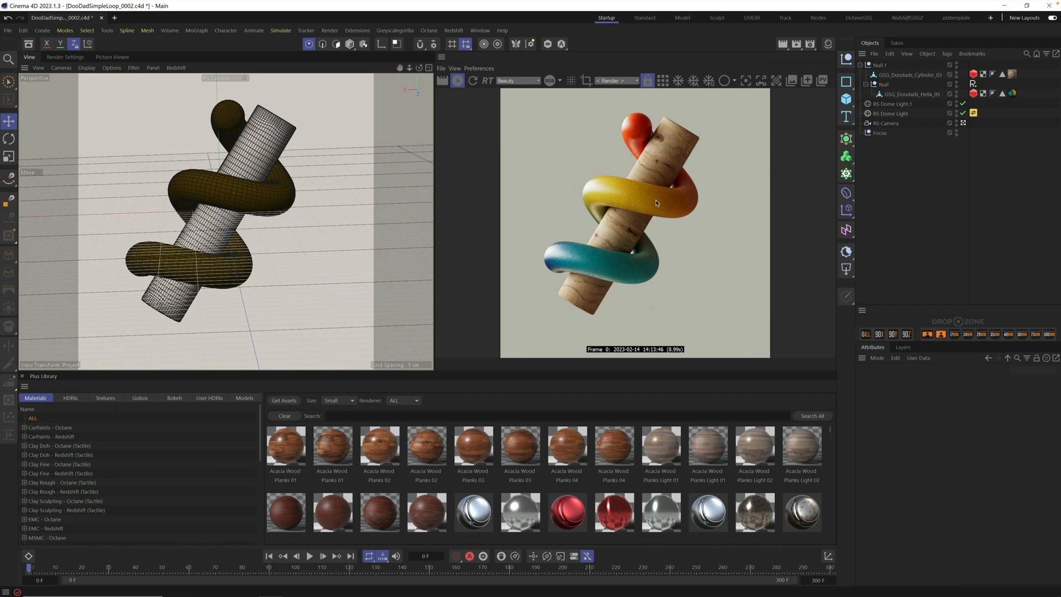
mouse_move(650, 161)
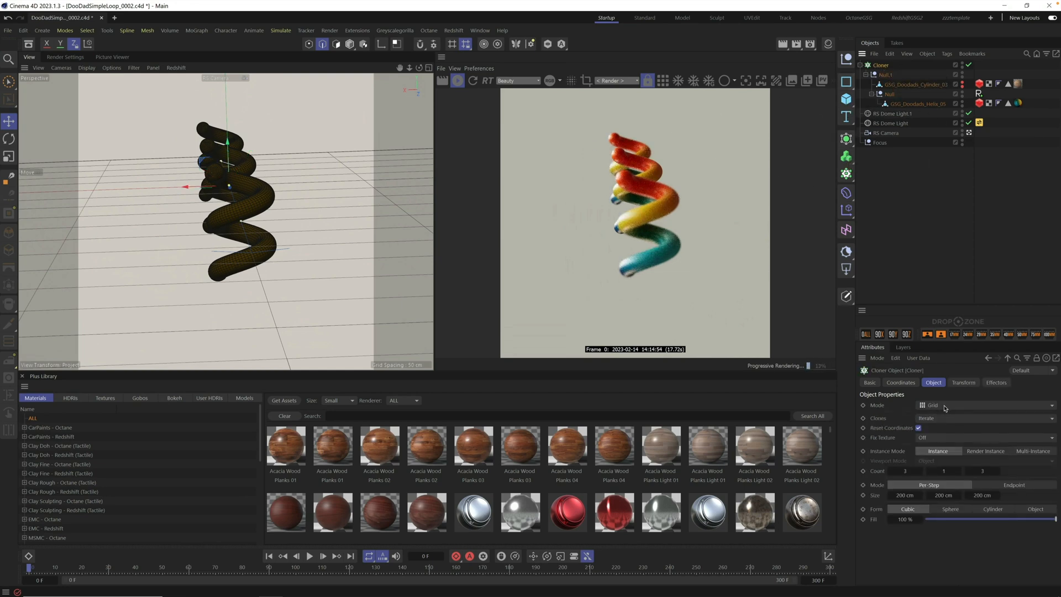
Step: Set the Cloner to Honeycomb mode with Multi-Instance clones sized 26 by 39 cm
click(985, 405)
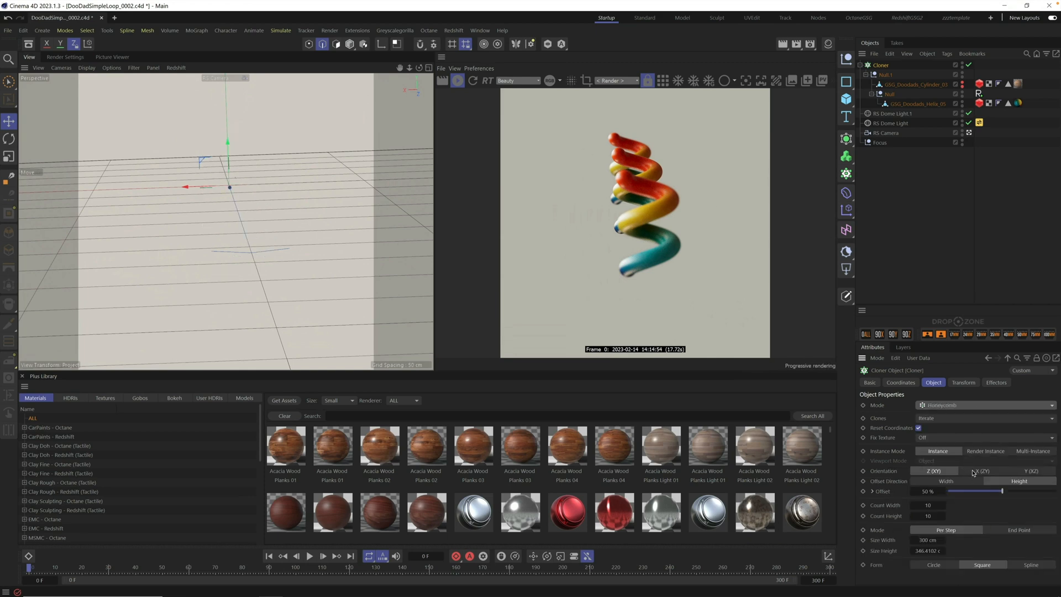
click(925, 539)
text(20)
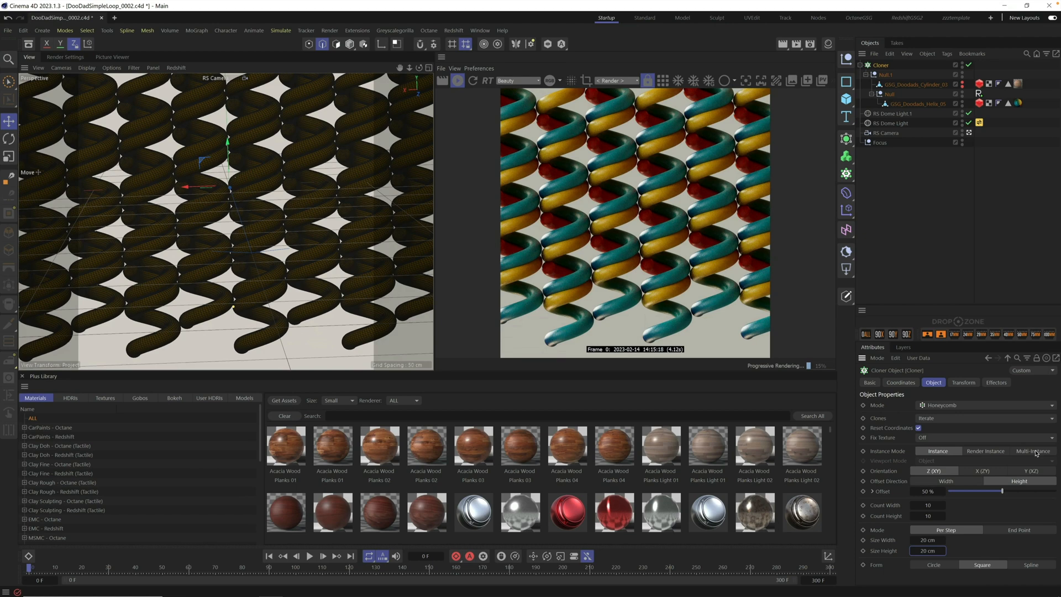
click(1033, 451)
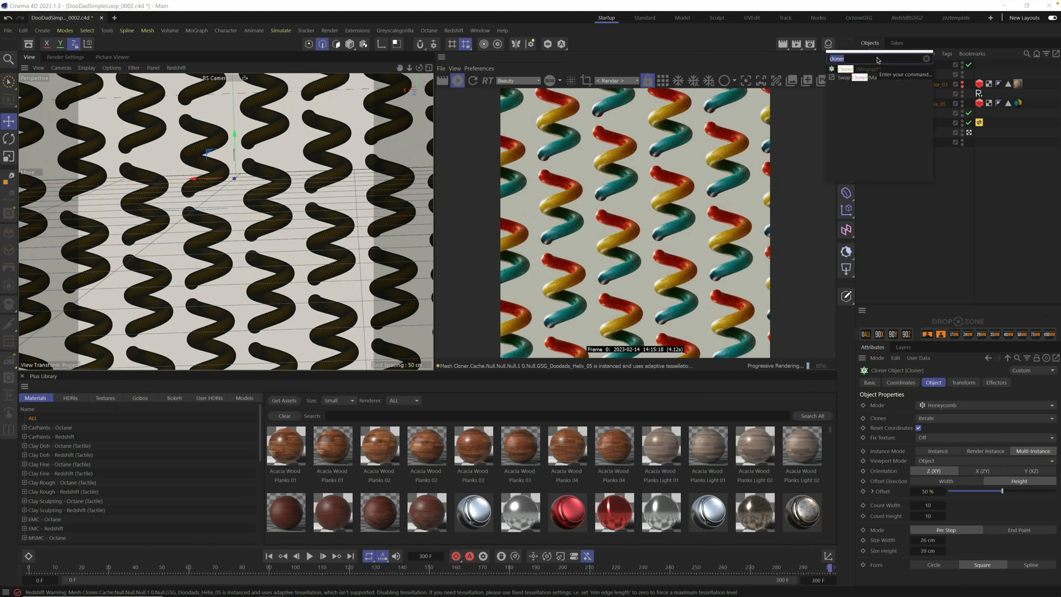
Step: Add a Random effector to the Cloner via Commander ('rand')
text(rand)
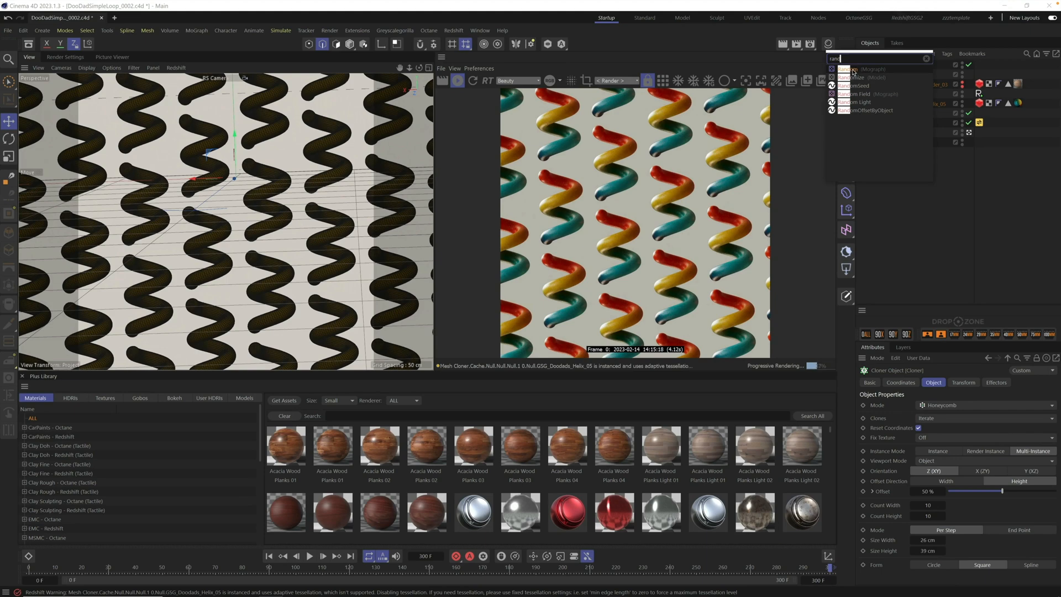
click(845, 68)
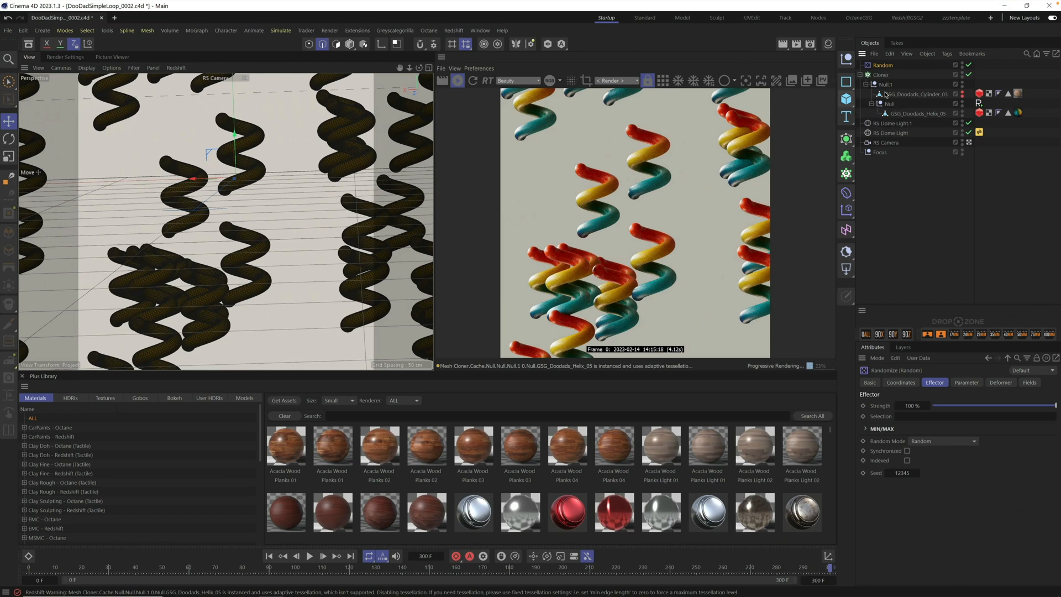
click(880, 75)
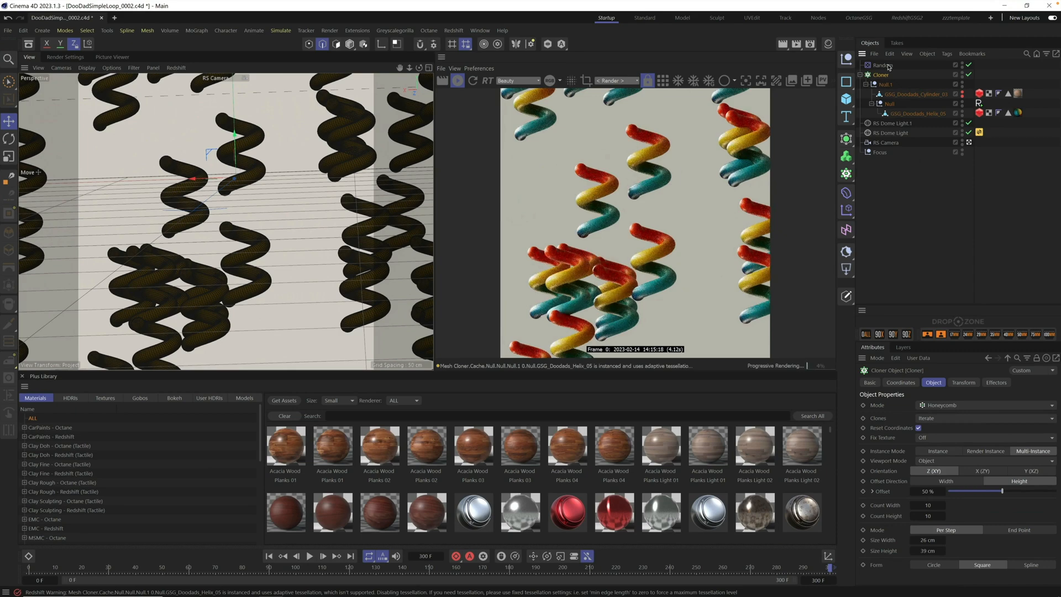
click(882, 64)
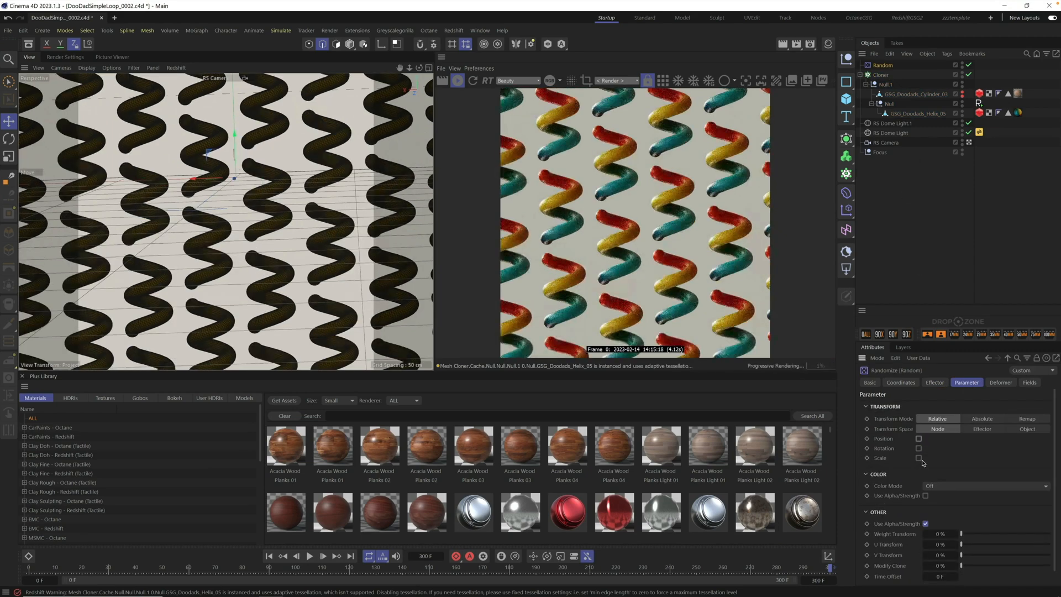
Step: Enable random Rotation in the effector's Parameter tab and raise R.H
click(917, 449)
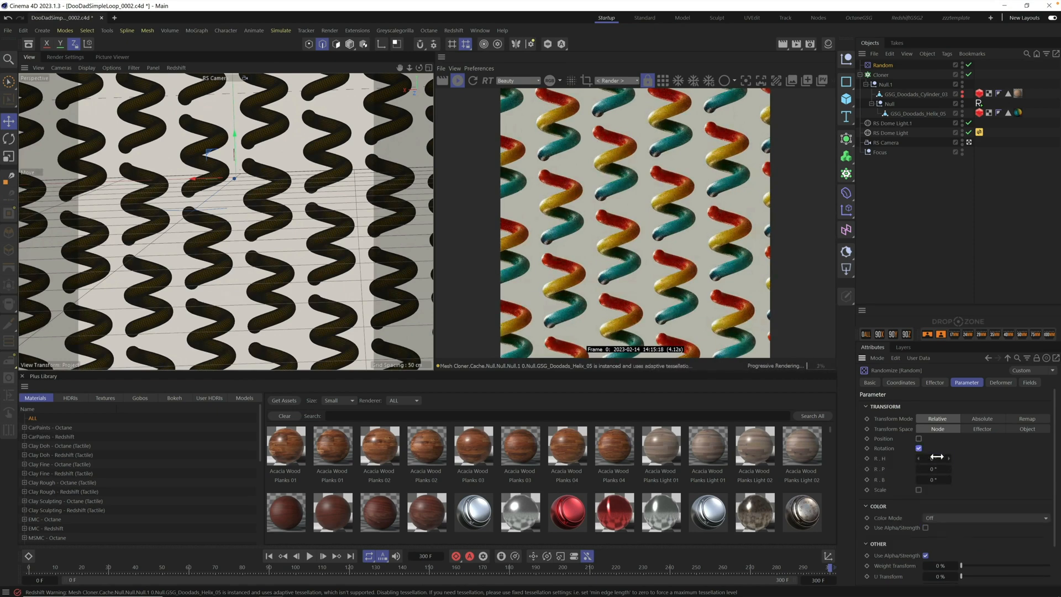
drag(937, 458, 950, 458)
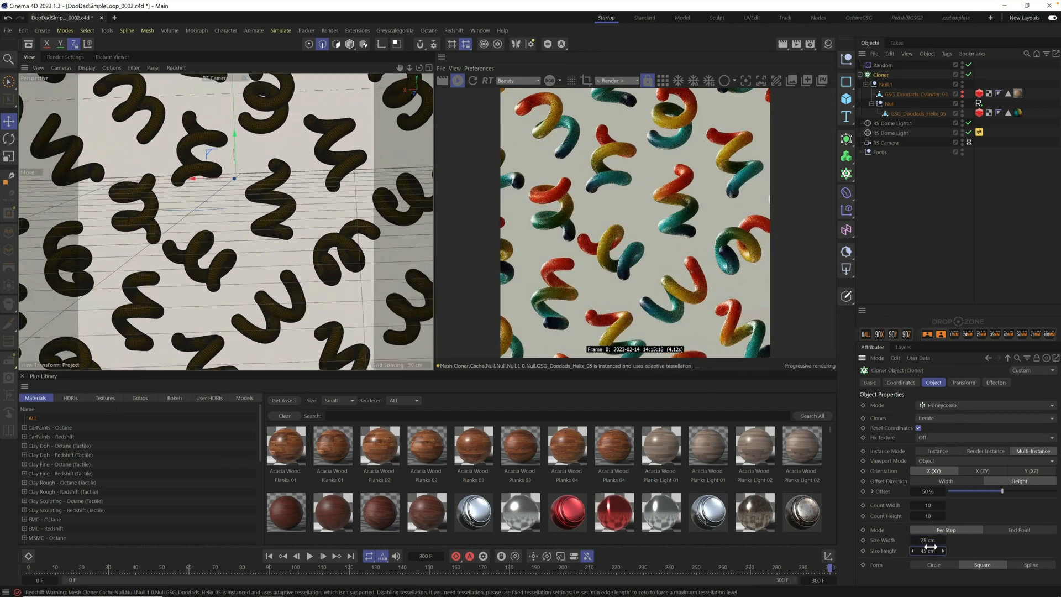
Step: Set the Cloner Size Height to 43 cm and select RS Dome Light 1
drag(934, 551, 924, 551)
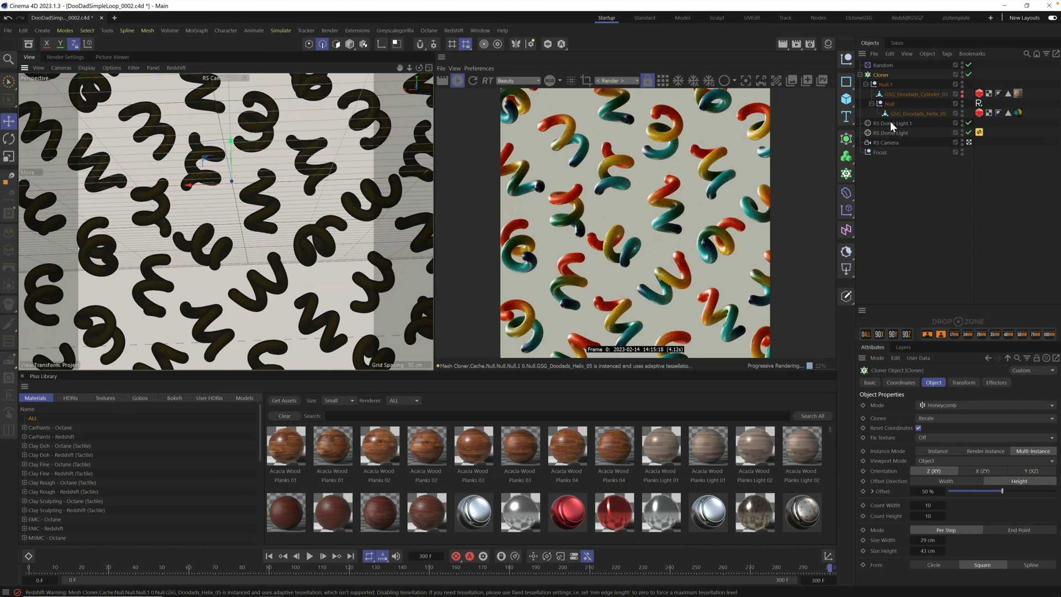
click(884, 123)
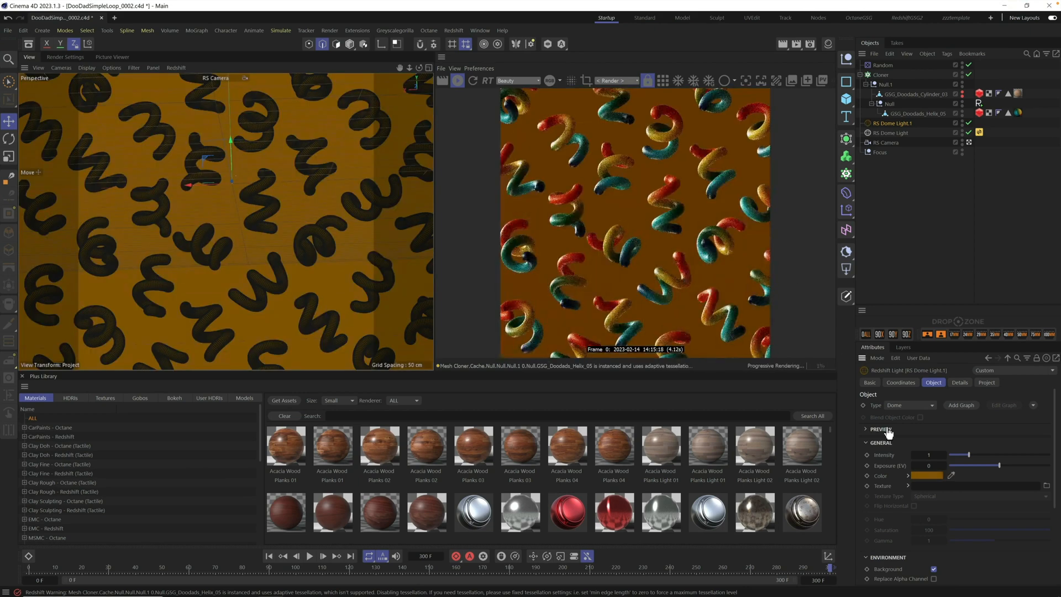
Step: Set the dome light's Color to bright yellow in the Color Chooser
click(928, 476)
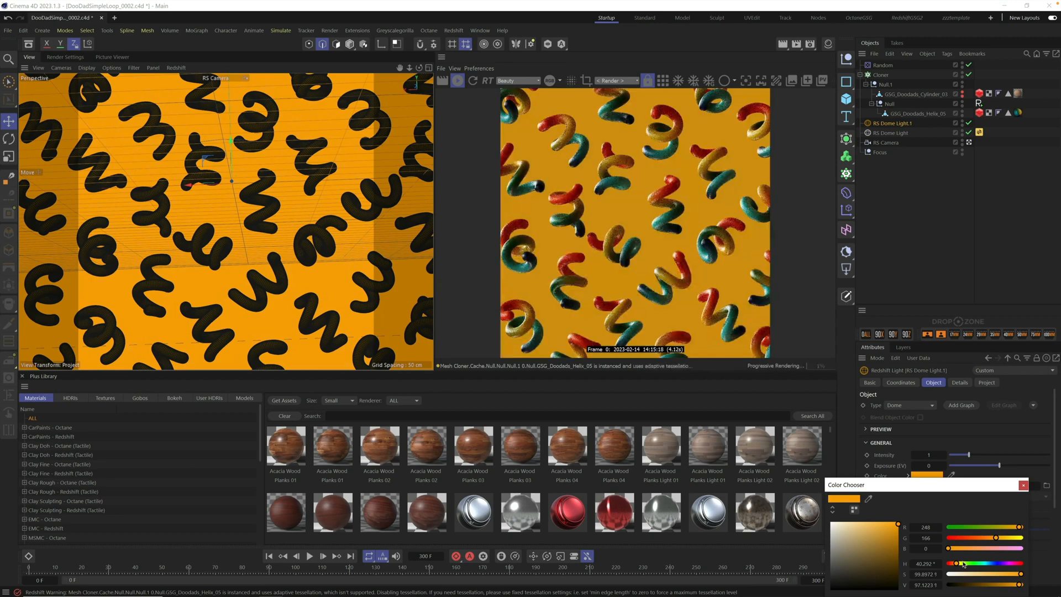
drag(954, 564, 961, 564)
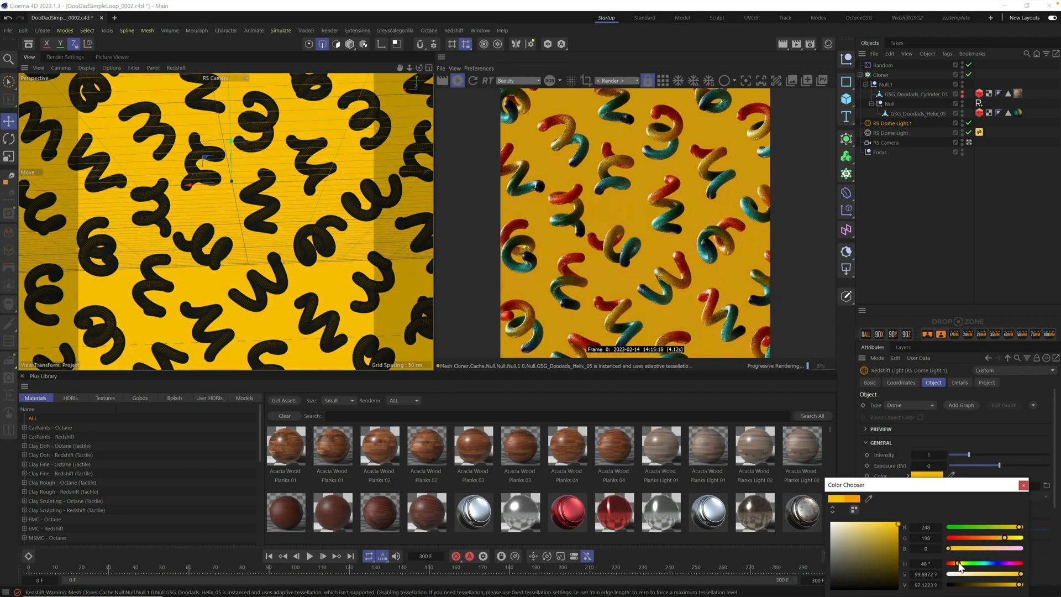
drag(957, 565, 961, 565)
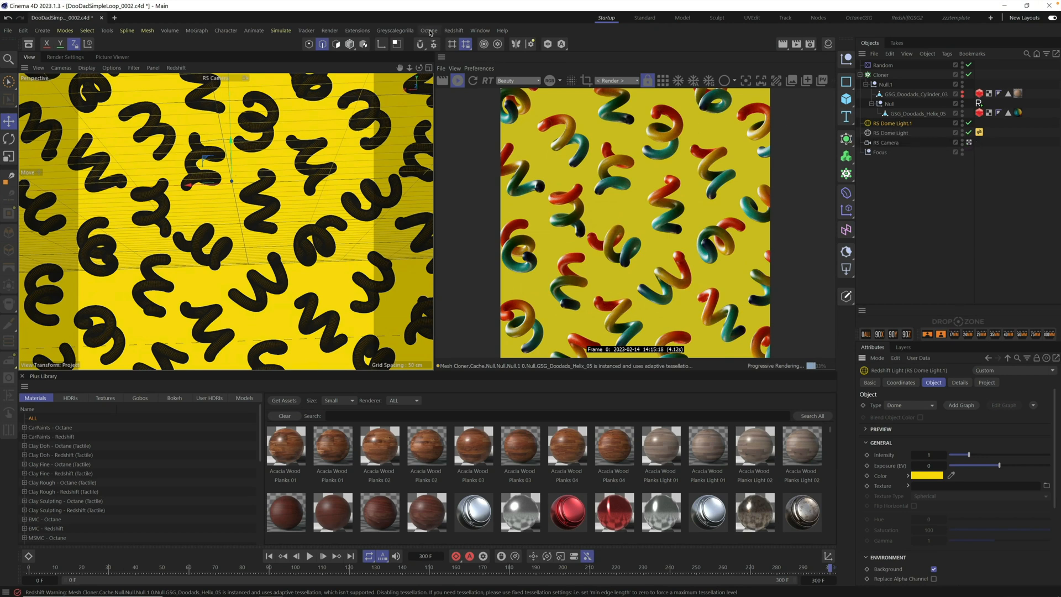
click(453, 30)
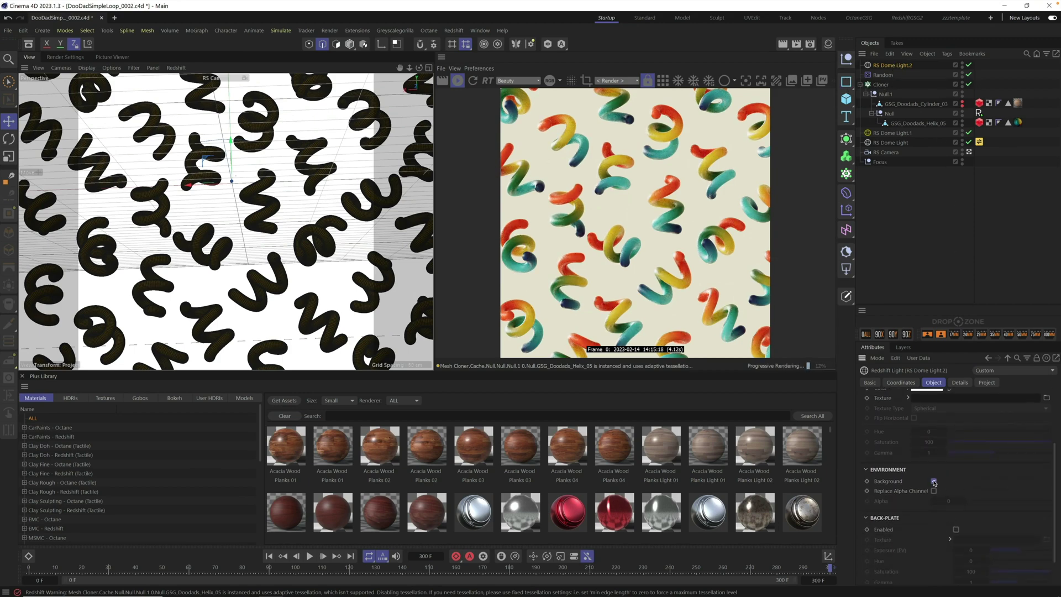
Step: Uncheck the new RS Dome Light.2's Background option so the yellow backdrop stays
click(933, 482)
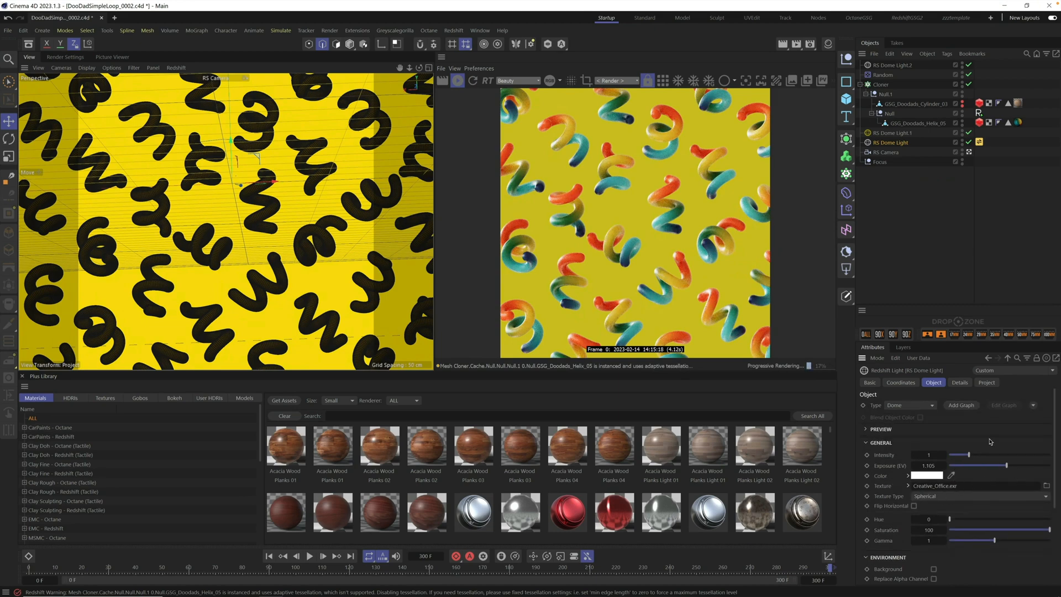
Step: Rotate RS Dome Light's heading R.H to 207° on its Coordinates tab
click(900, 382)
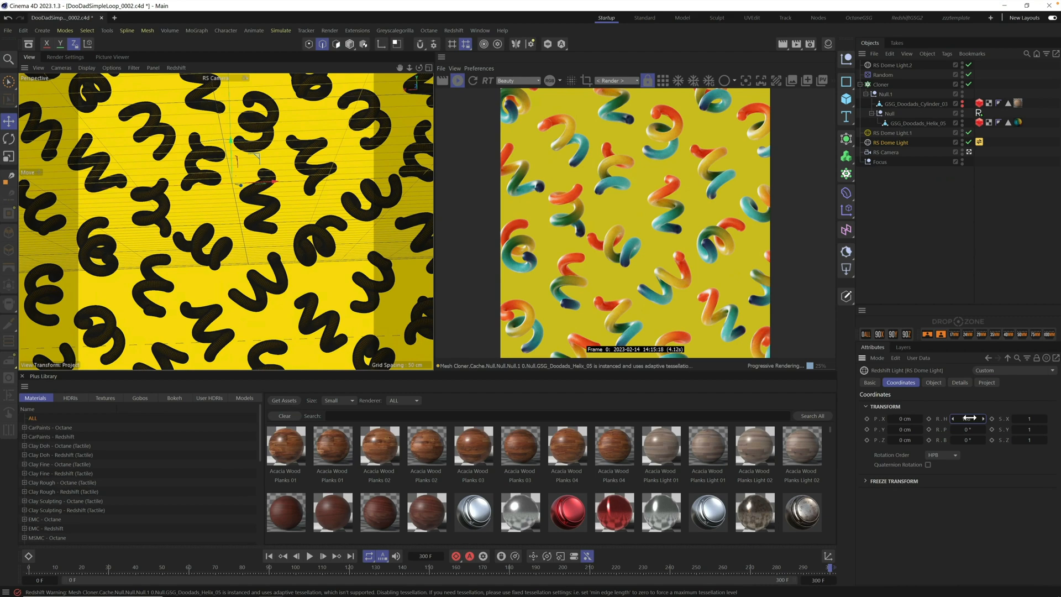
drag(968, 418, 985, 418)
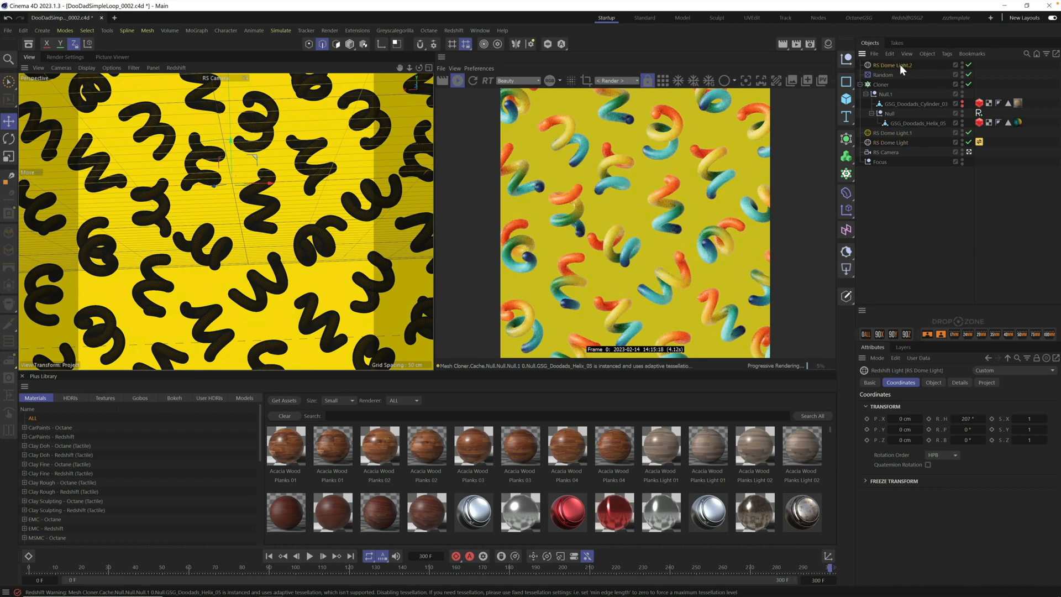
Step: Lower RS Dome Light.2's Exposure to about -1.94 and preview a later frame
click(933, 382)
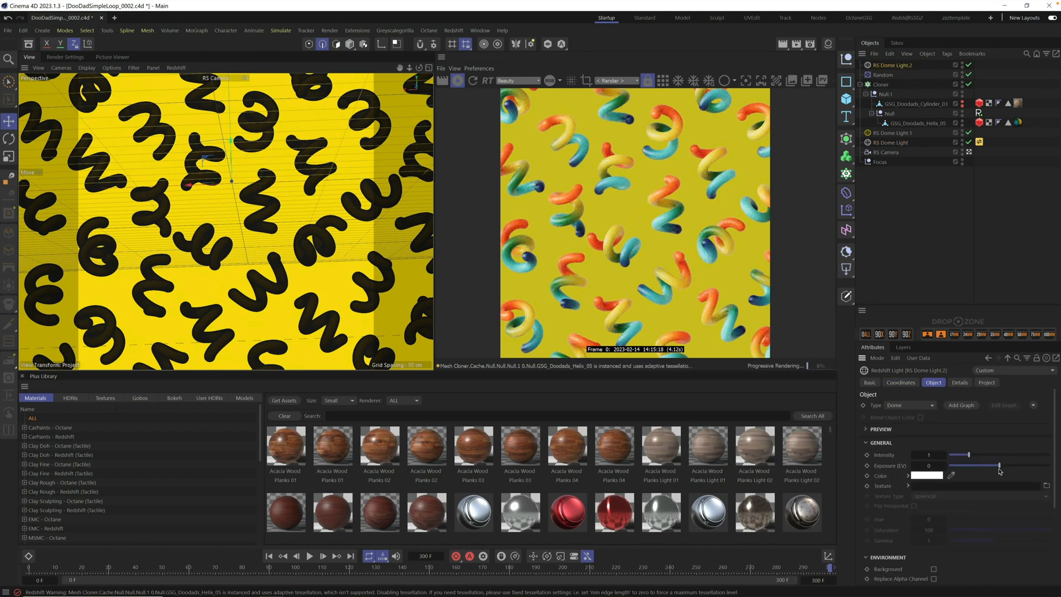
drag(999, 465, 982, 465)
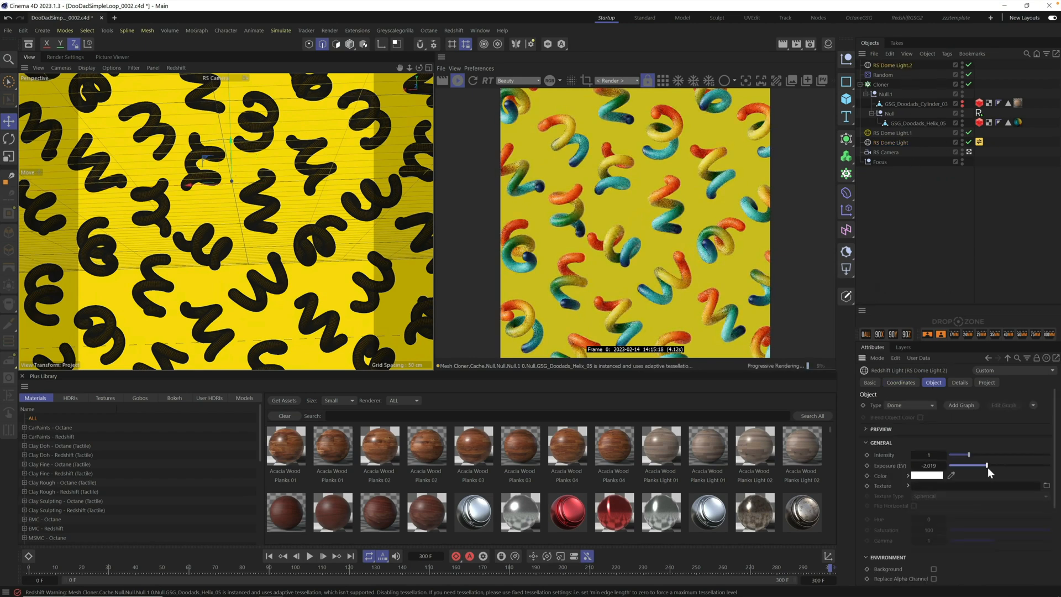
drag(978, 466, 986, 465)
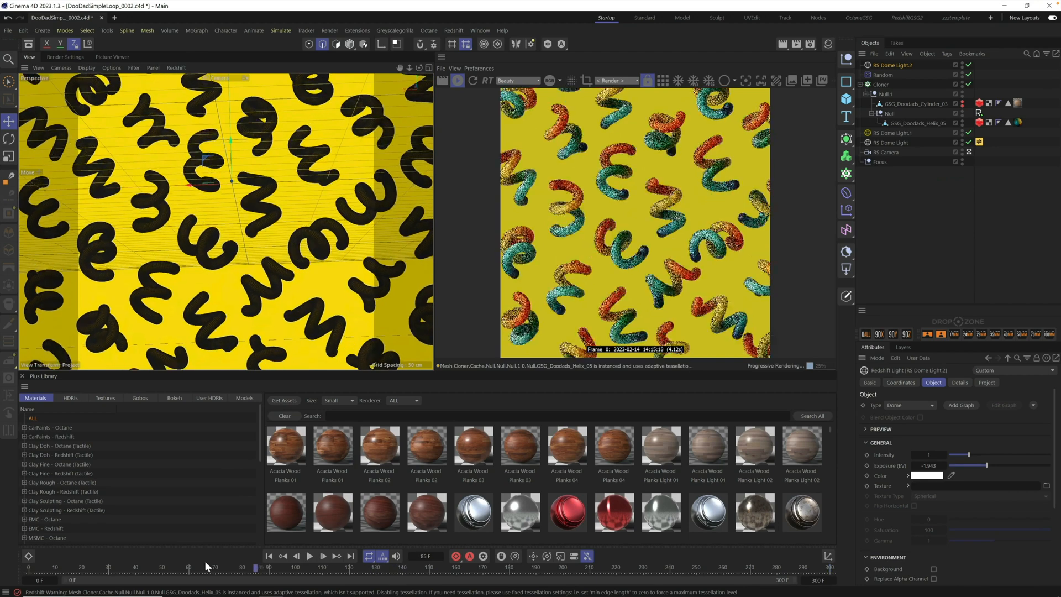
drag(254, 566, 765, 566)
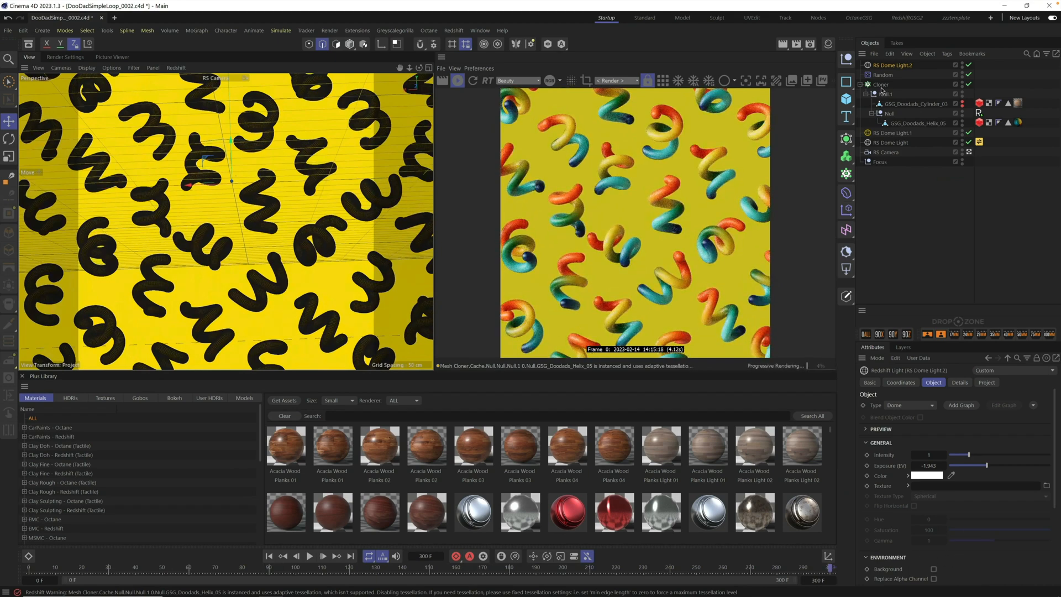
Step: Adjust the Cloner's honeycomb Size Height slightly
click(880, 84)
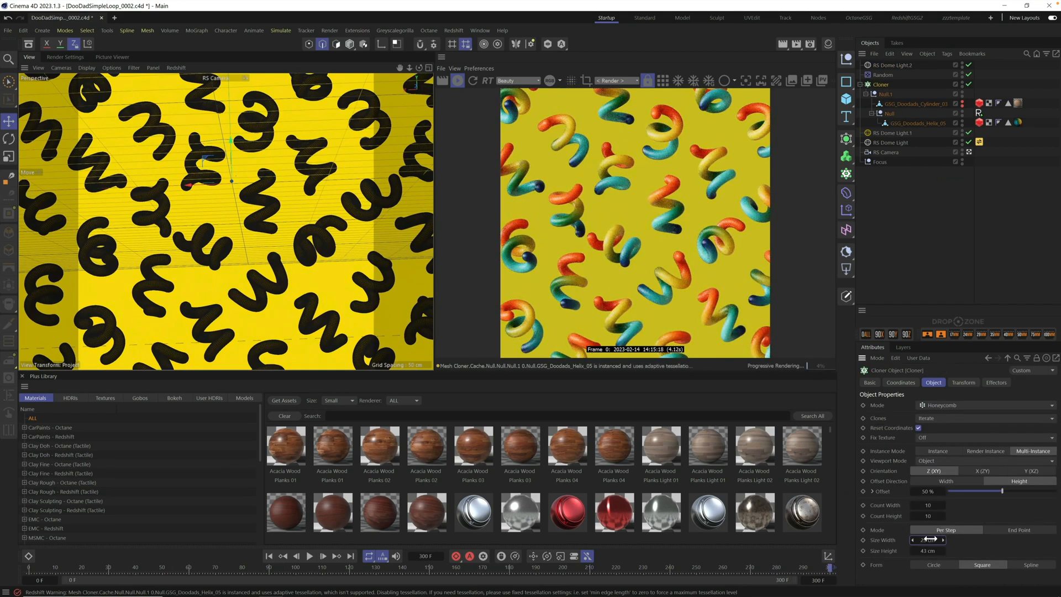
drag(930, 539, 921, 539)
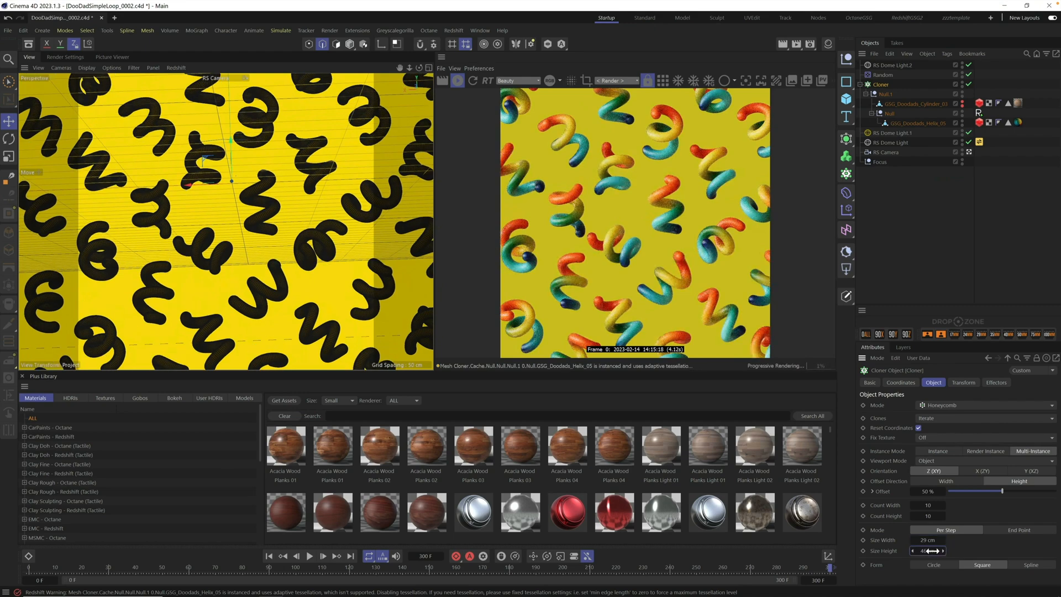